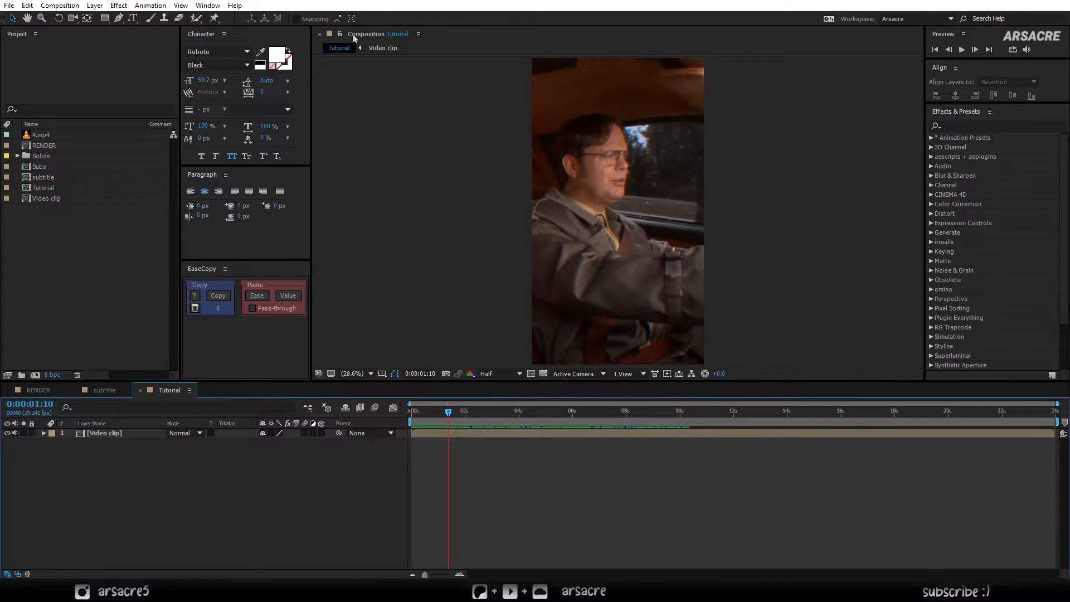
# Step: Dock the Composition panel on the right so the vertical preview fills that side
pyautogui.click(418, 33)
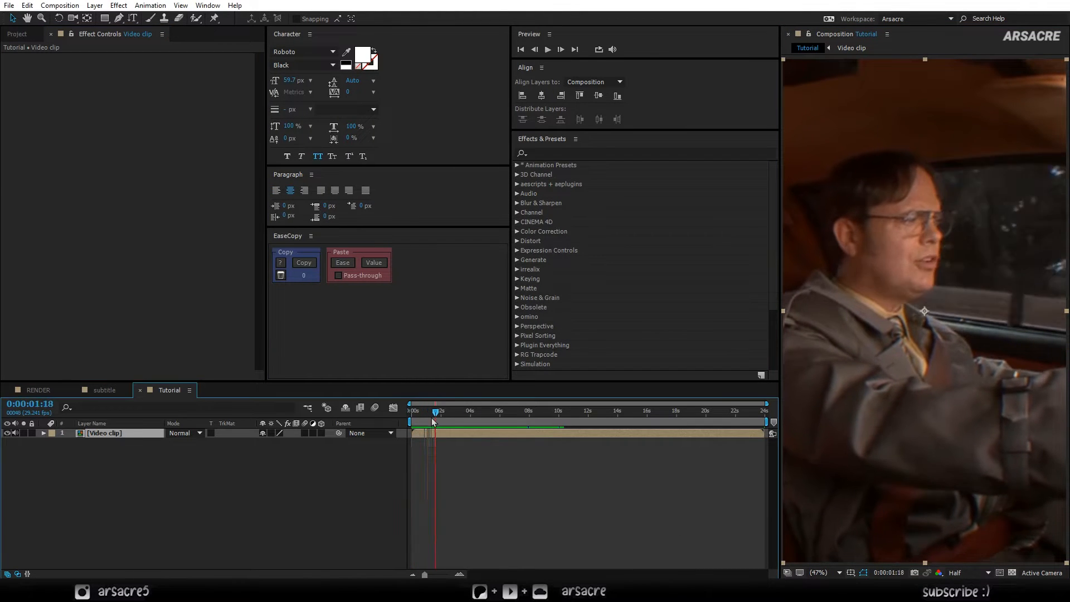
# Step: Return the playhead to the clip start for the 'I HAD A BARBER ONCE' caption
pyautogui.click(414, 411)
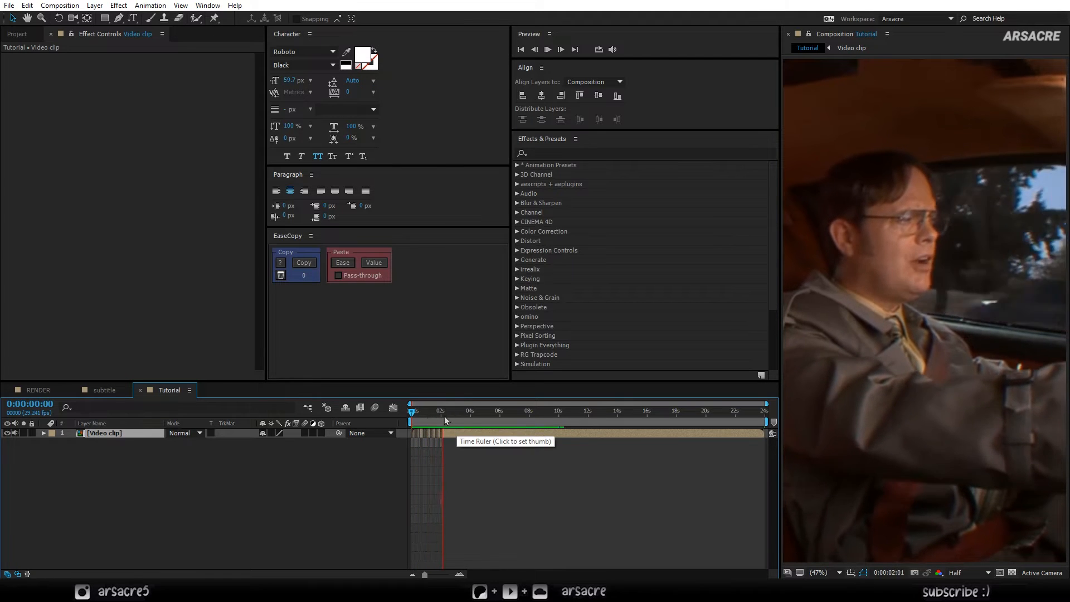
pyautogui.click(447, 411)
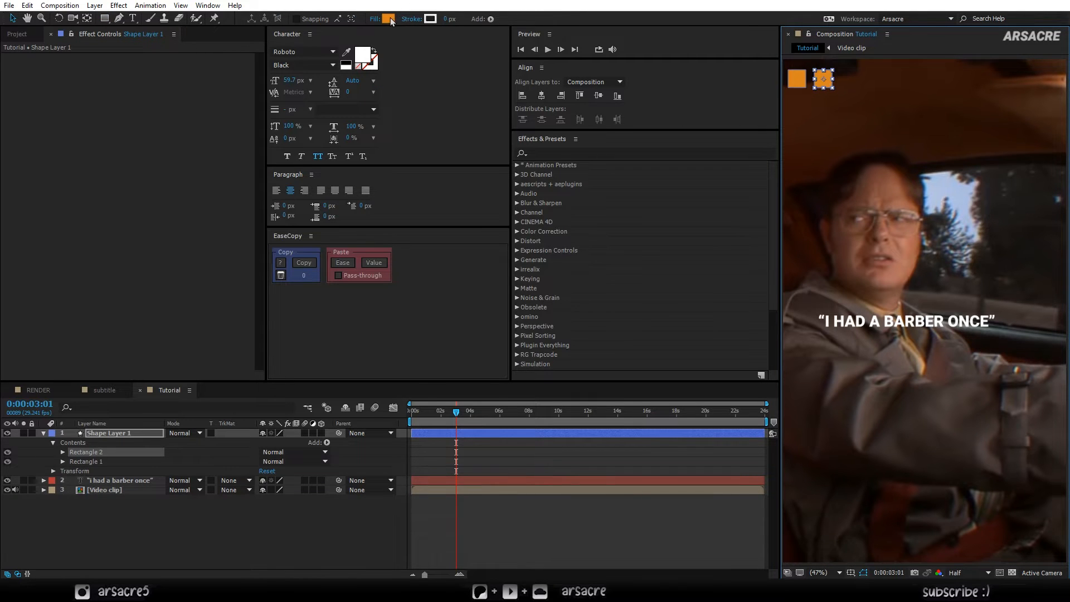
# Step: Give the second swatch a red fill and color the word BARBER red
pyautogui.click(389, 18)
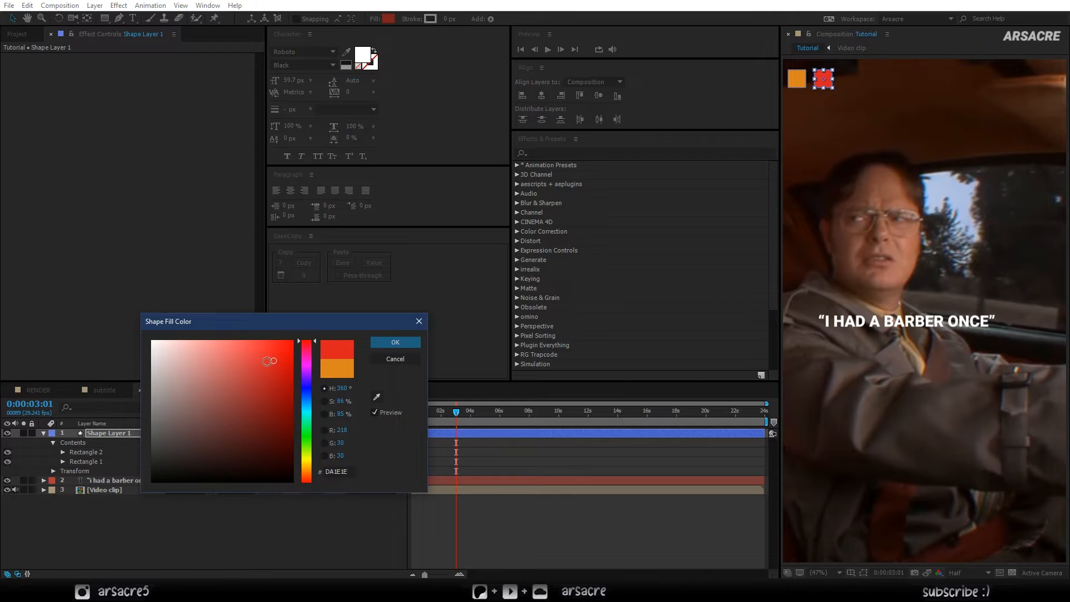
pyautogui.click(395, 342)
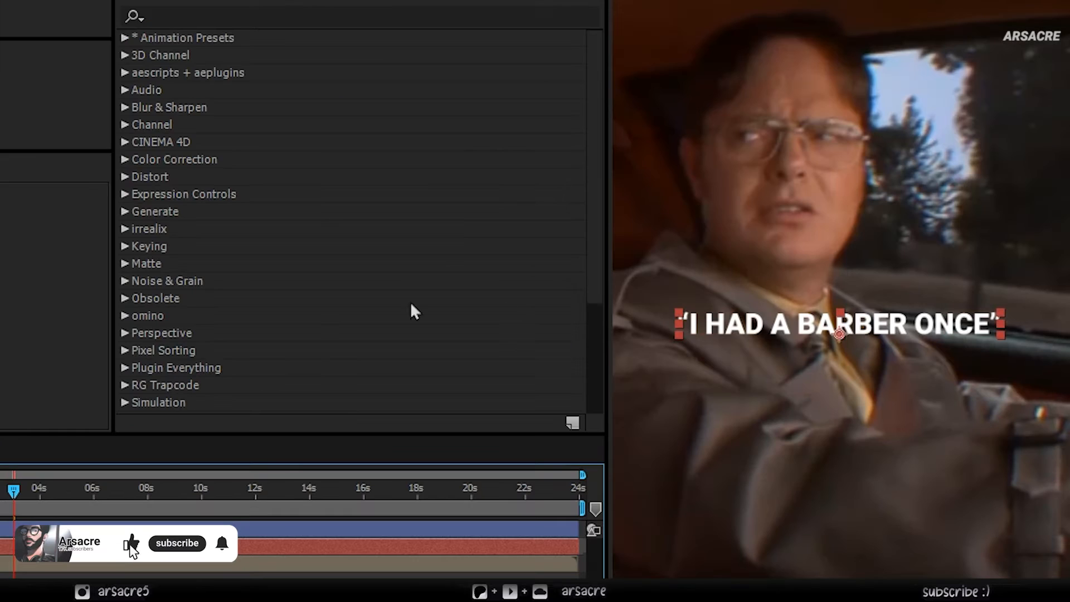
pyautogui.click(177, 543)
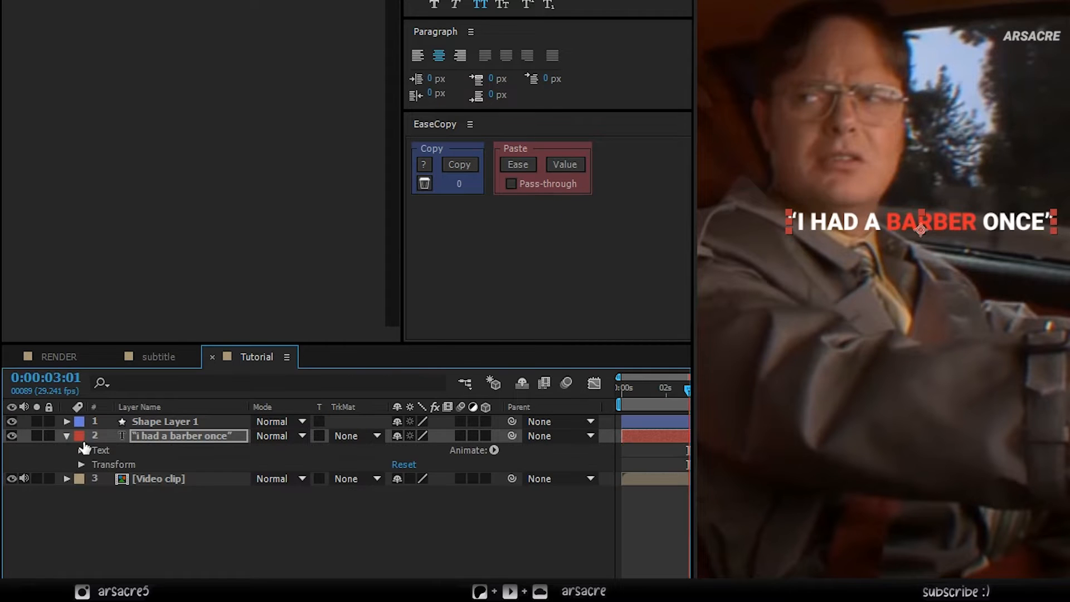
# Step: Add an Opacity animator to the caption and expand its Range Selector
pyautogui.click(494, 450)
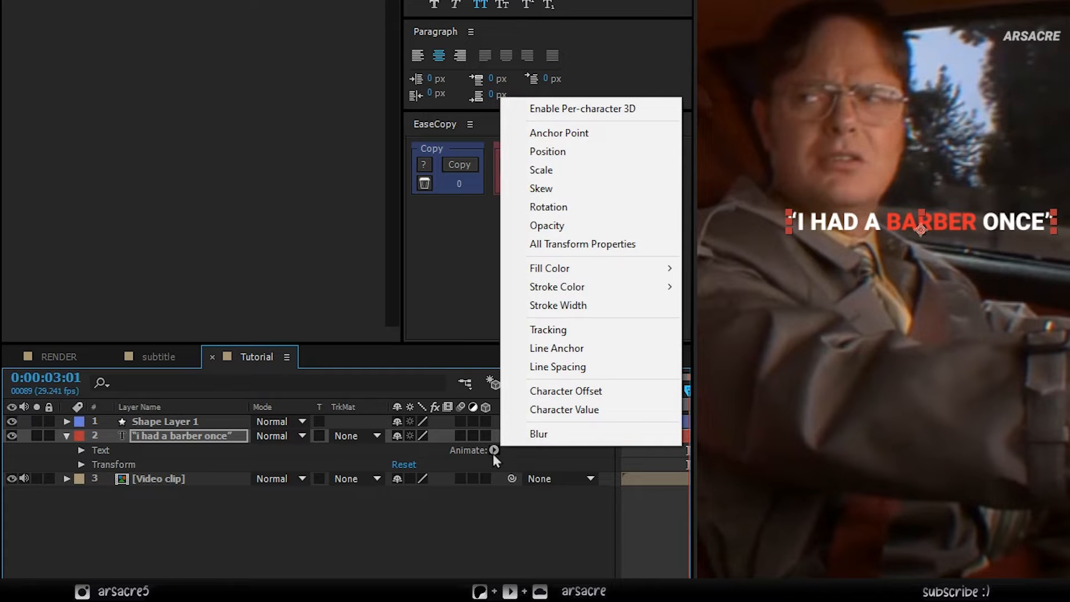
pyautogui.moveTo(541, 188)
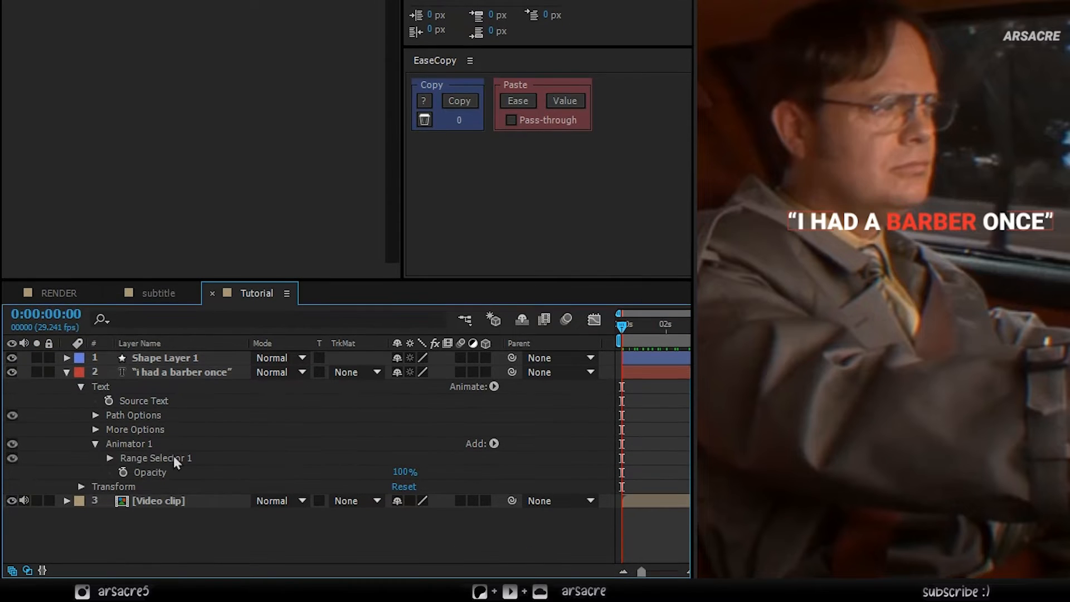
pyautogui.click(109, 459)
pyautogui.write('Word Re')
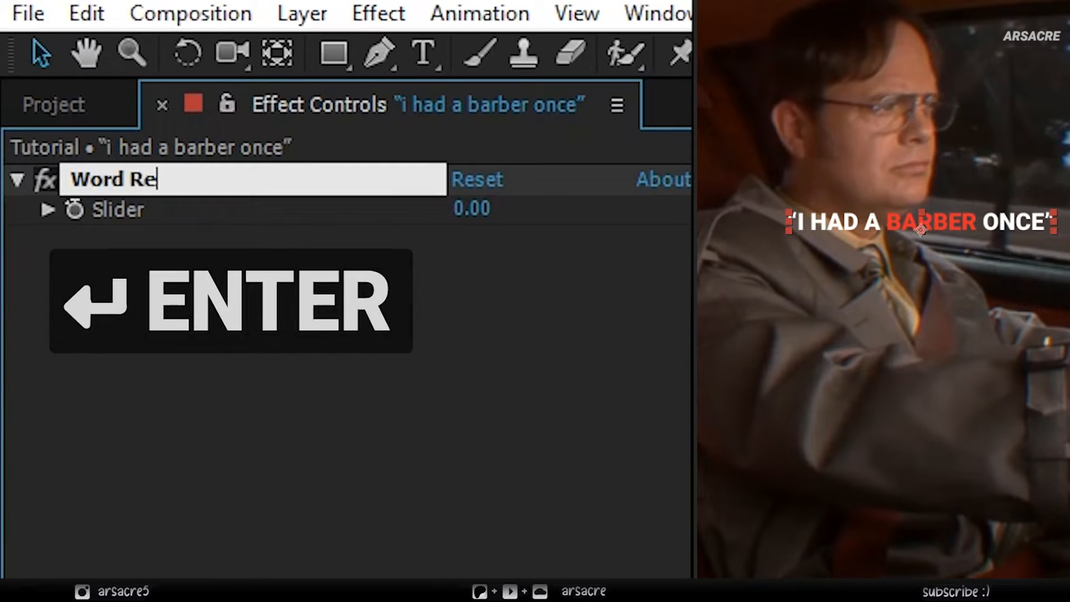
# Step: Name the slider 'Word Reveal' and set the Range Selector's Based On to Words
pyautogui.press('enter')
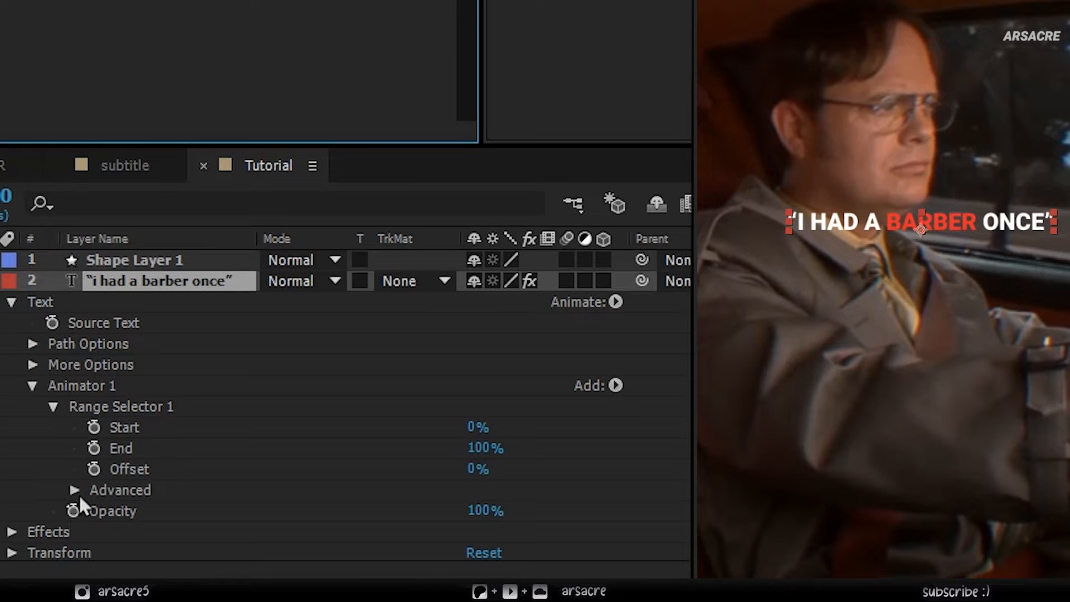
pyautogui.click(75, 489)
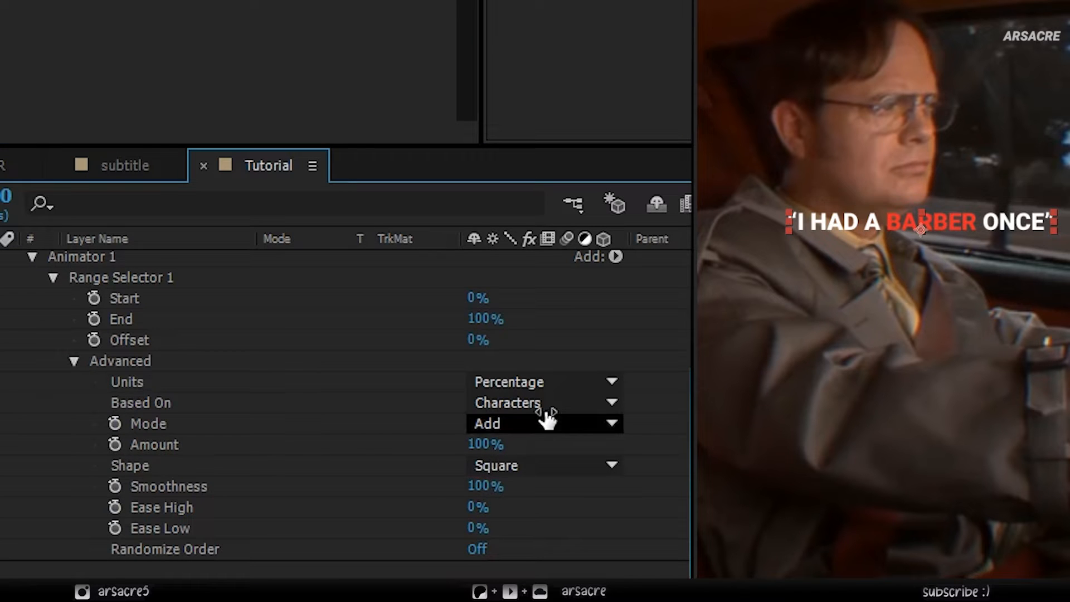
pyautogui.click(542, 402)
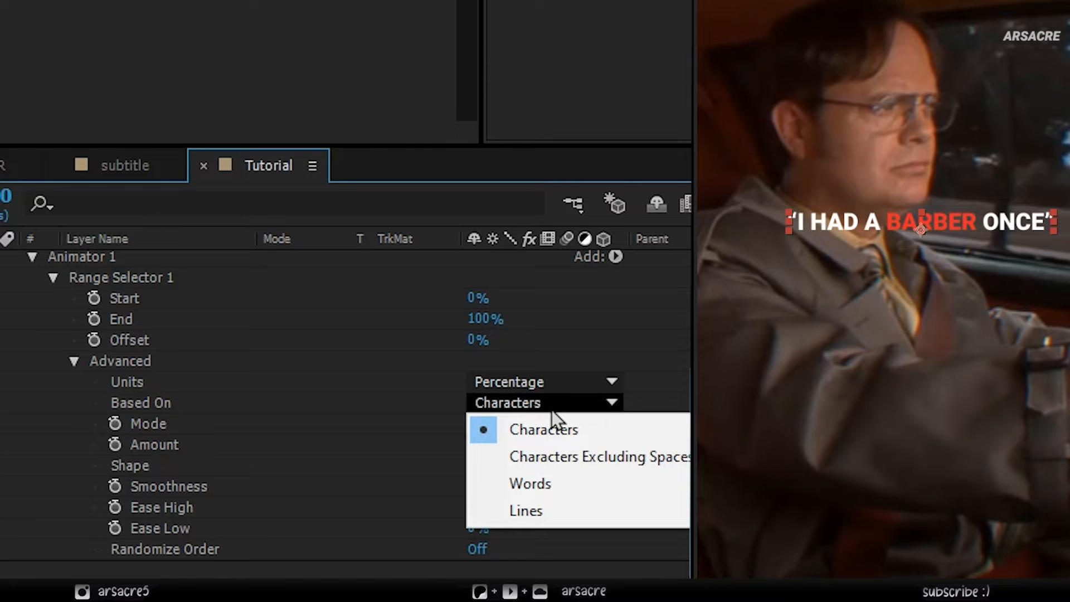
pyautogui.moveTo(531, 484)
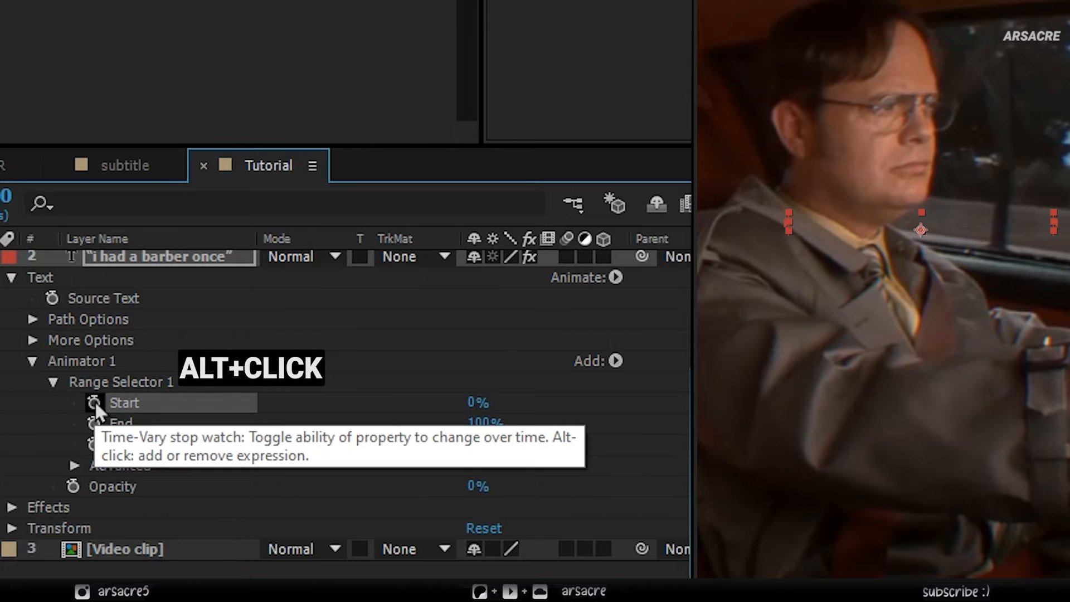
# Step: Link the range Start expression to Word Reveal and test the reveal by dragging the slider
pyautogui.click(94, 402)
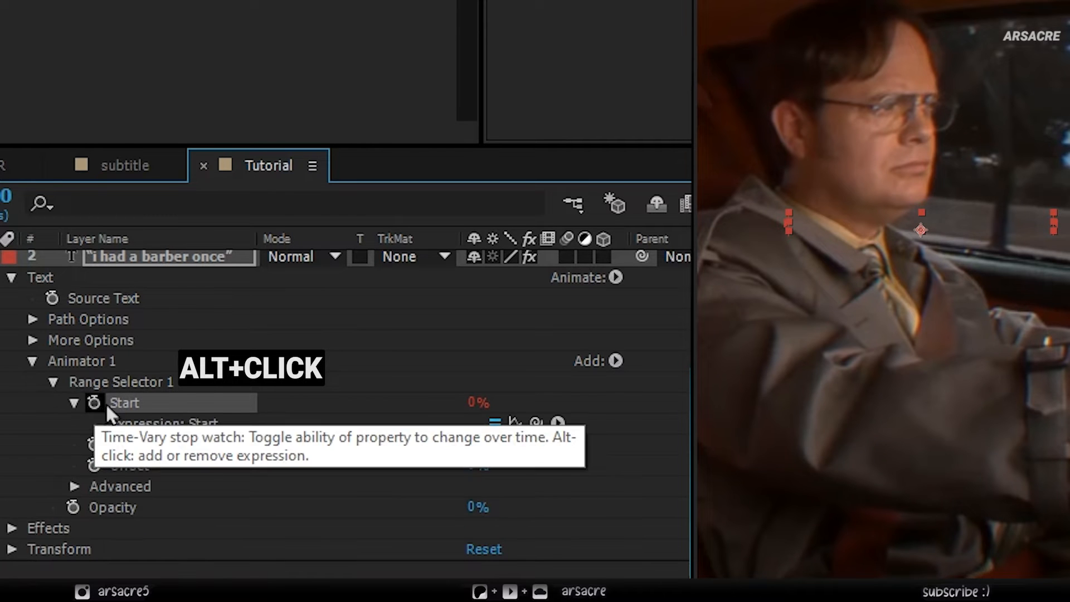
pyautogui.click(95, 402)
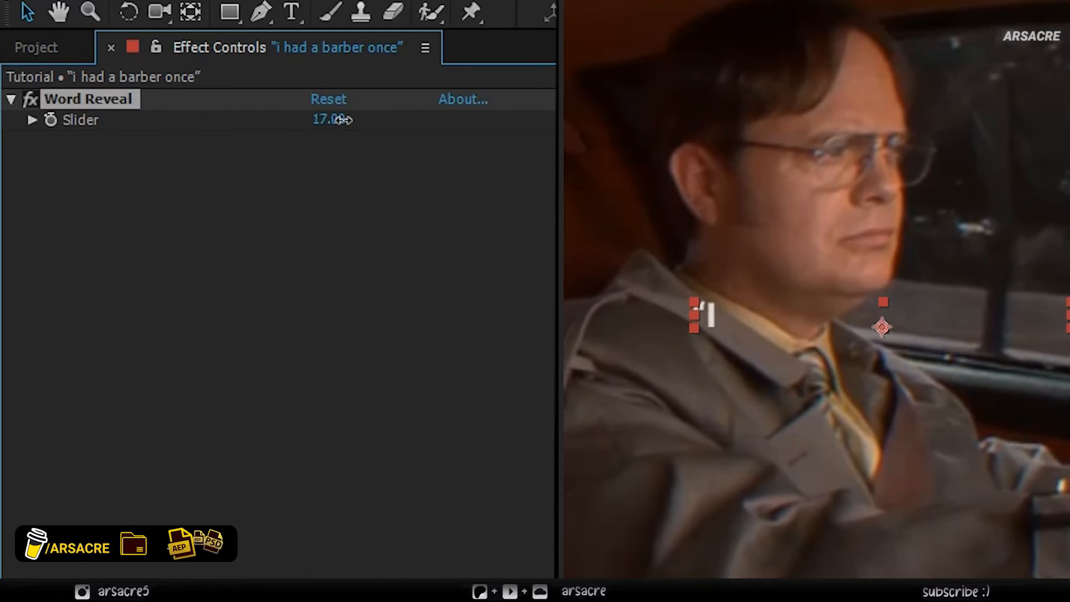
pyautogui.moveTo(333, 119); pyautogui.dragTo(382, 127)
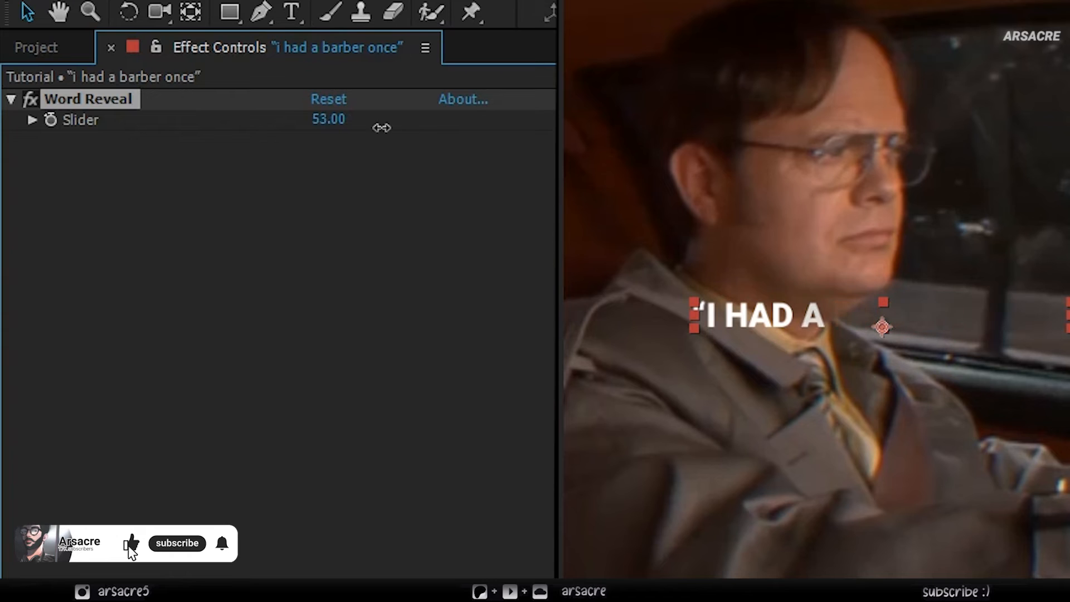
pyautogui.moveTo(382, 127); pyautogui.dragTo(331, 118)
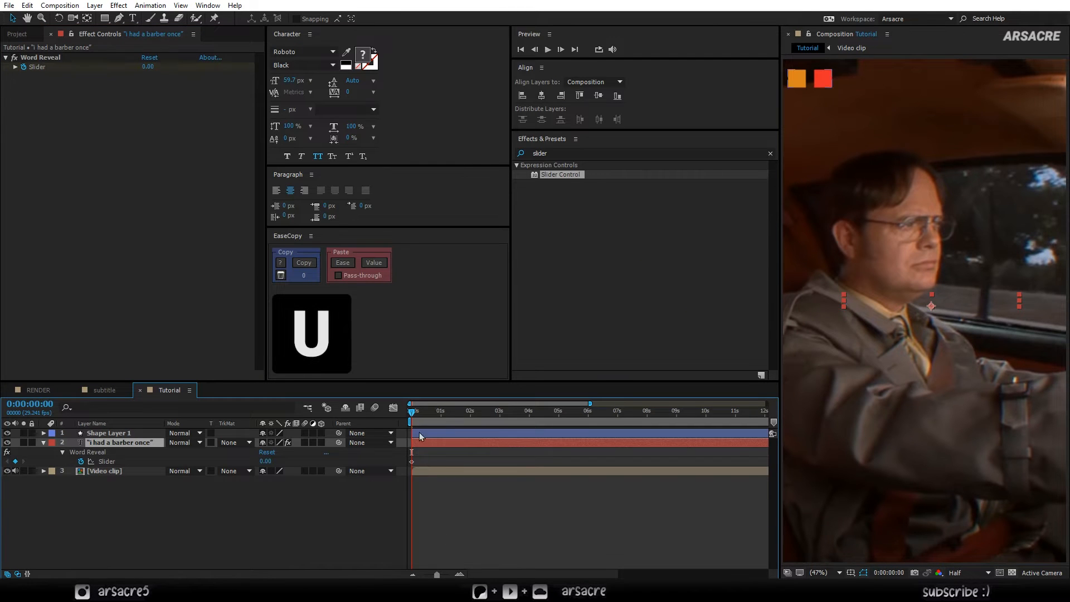
# Step: Keyframe Word Reveal at each spoken word so the caption appears word by word
pyautogui.click(419, 411)
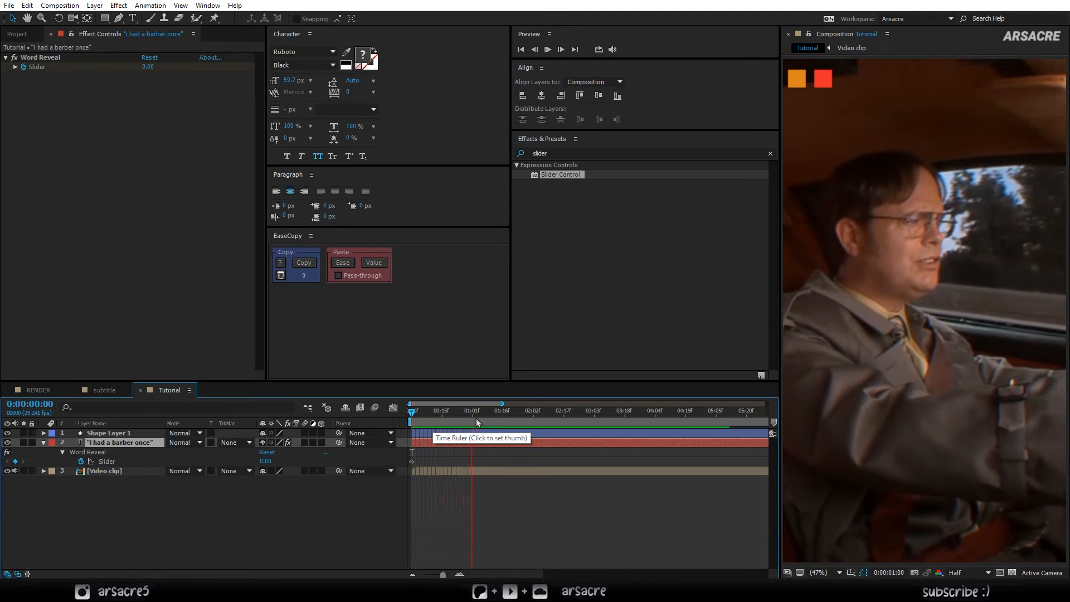
pyautogui.click(470, 410)
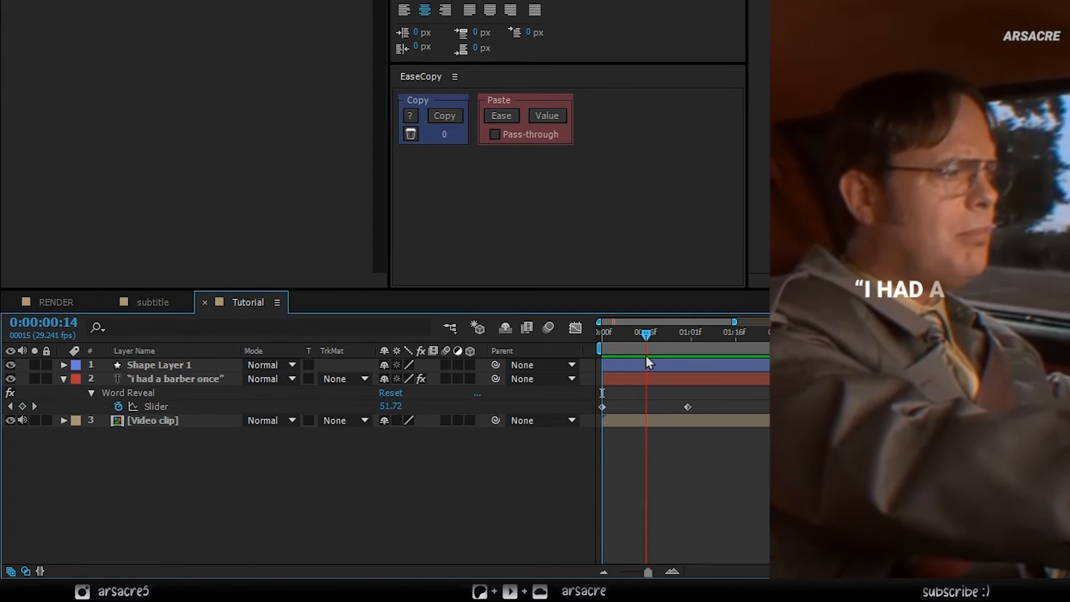
pyautogui.moveTo(646, 334); pyautogui.dragTo(629, 334)
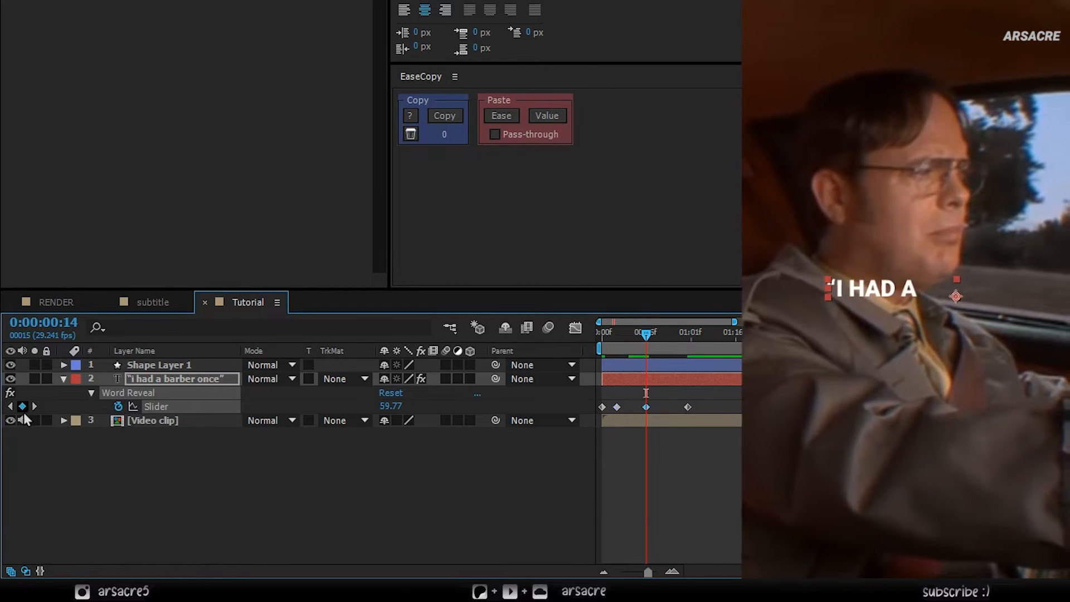
pyautogui.moveTo(645, 334); pyautogui.dragTo(660, 335)
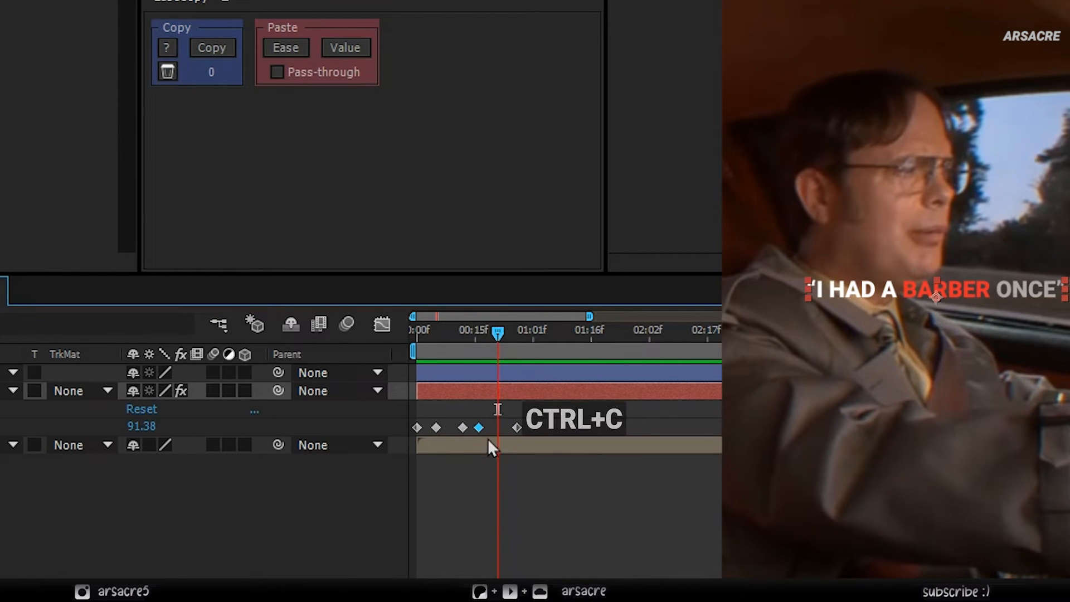
# Step: Paste Word Reveal keyframes, shift them in time and trim the caption layer's end
pyautogui.press('ctrl+v')
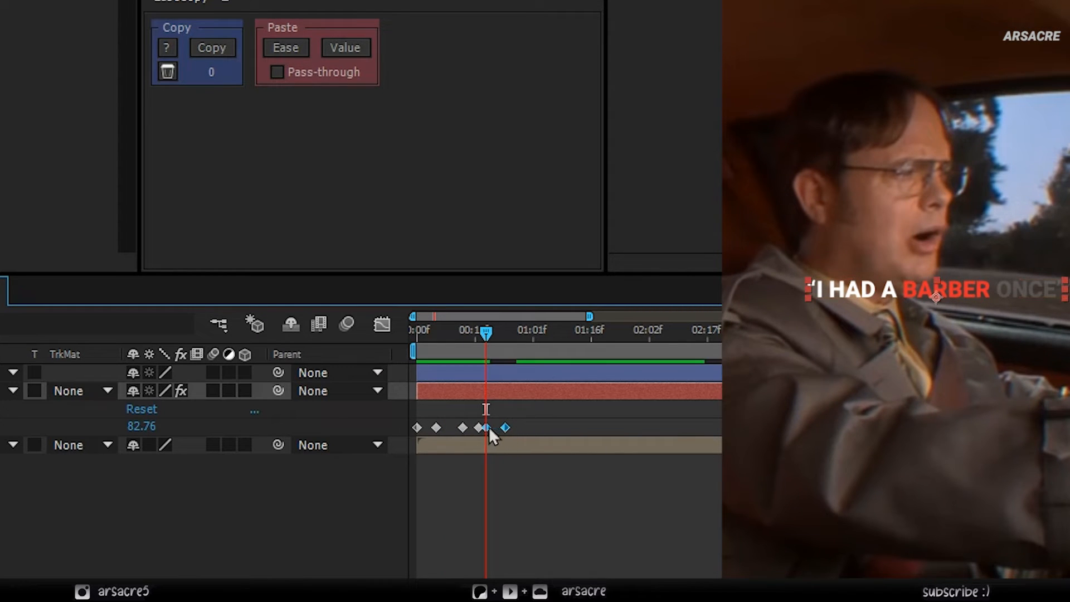
pyautogui.moveTo(485, 335); pyautogui.dragTo(505, 335)
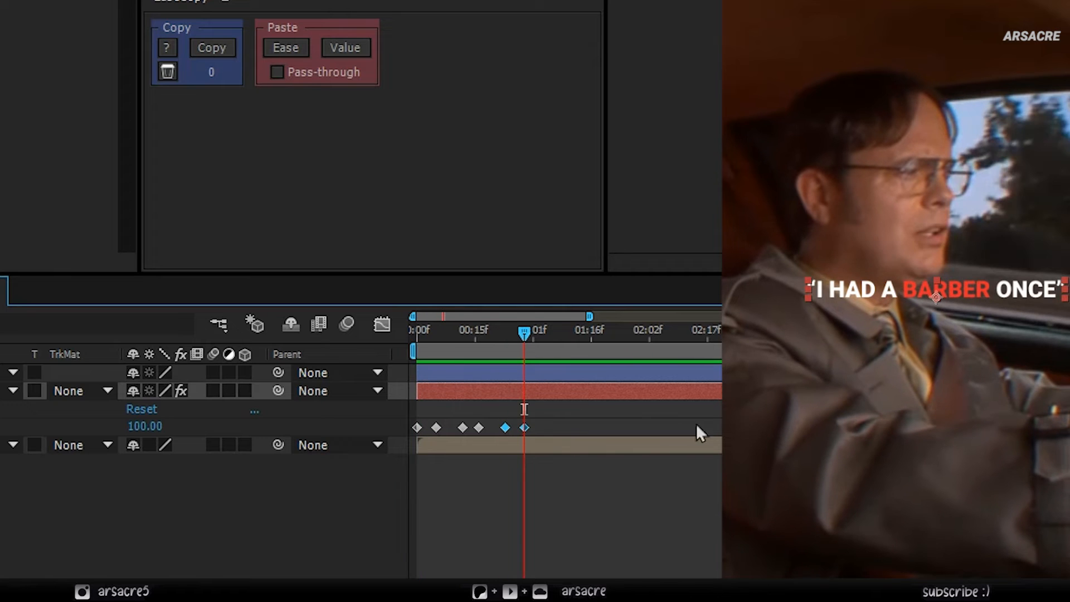
pyautogui.press('alt+]')
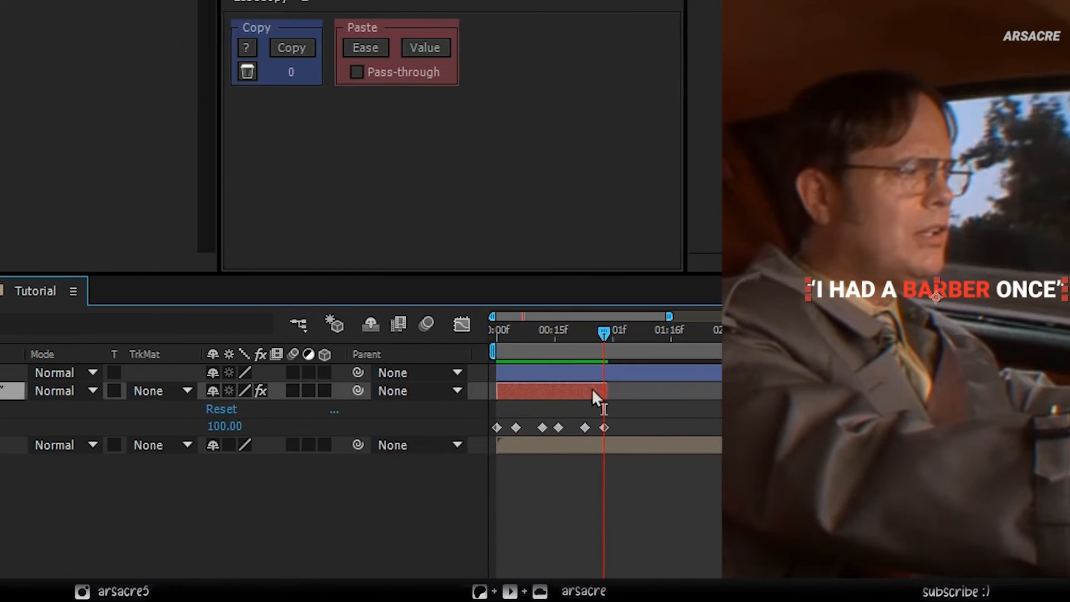
# Step: Duplicate the caption text layer with Ctrl+D
pyautogui.press('ctrl+d')
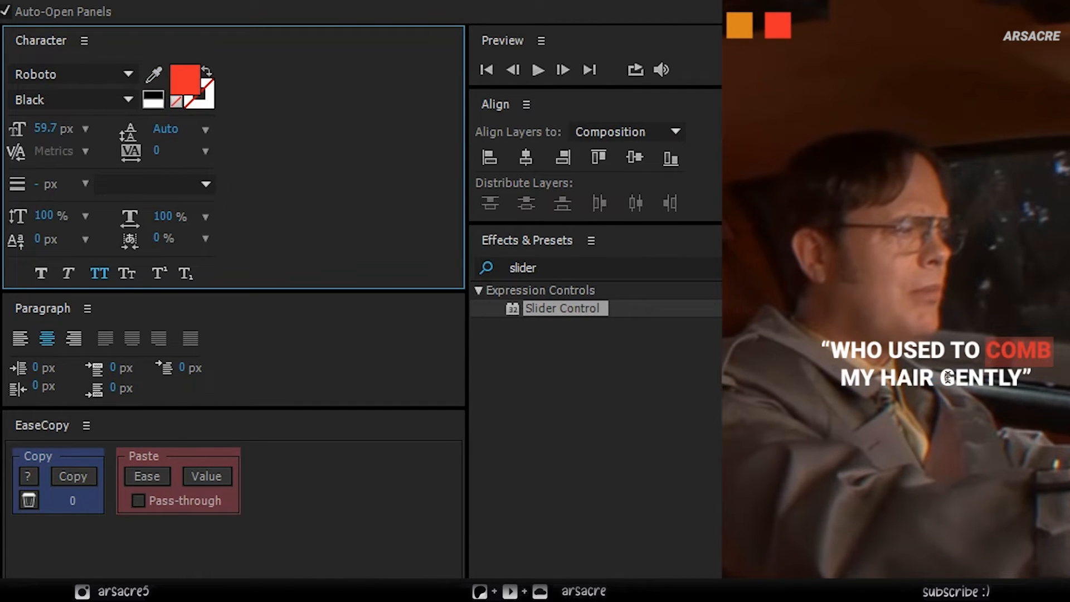
# Step: Color the word COMB red in the second caption
pyautogui.click(185, 77)
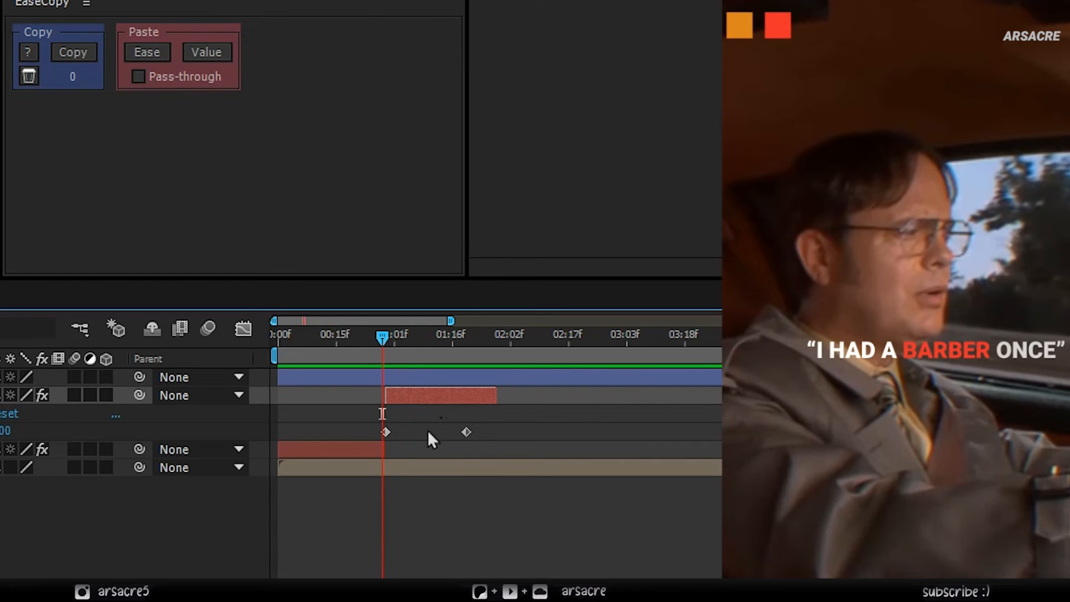
# Step: Push the second caption's last Word Reveal keyframe later and extend its out point
pyautogui.moveTo(466, 431); pyautogui.dragTo(505, 432)
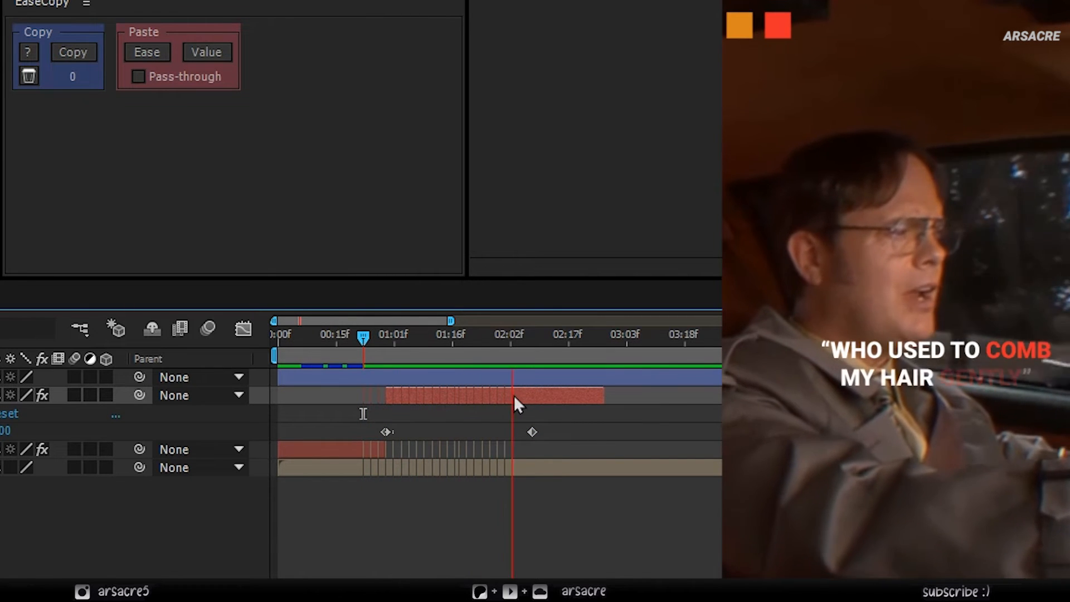
pyautogui.moveTo(363, 337); pyautogui.dragTo(607, 338)
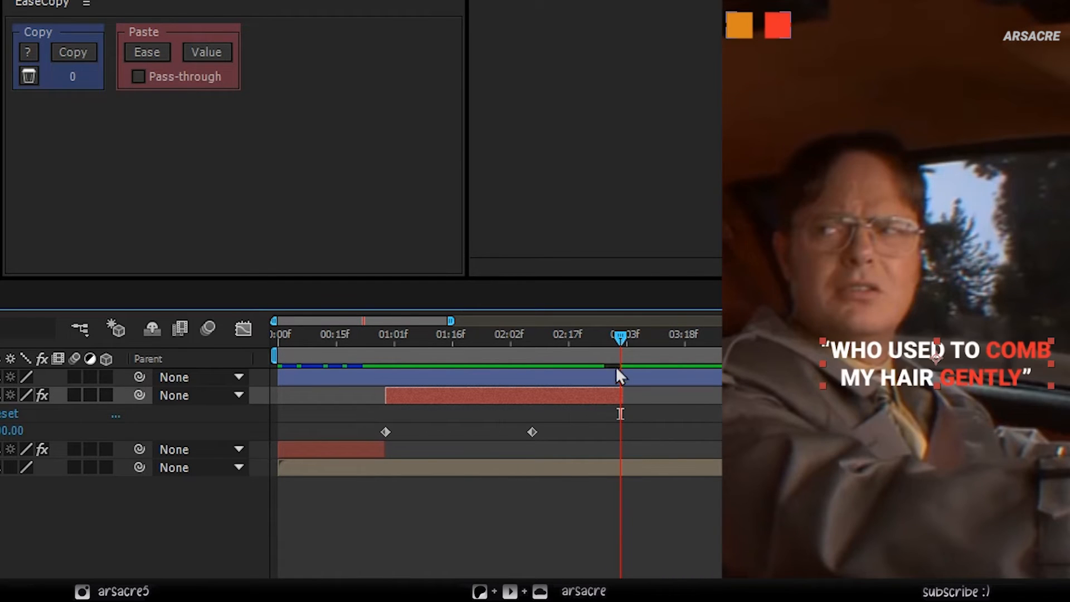
# Step: Move the playhead to the caption's end and duplicate the subtitle layer with Ctrl+D
pyautogui.moveTo(620, 337); pyautogui.dragTo(641, 338)
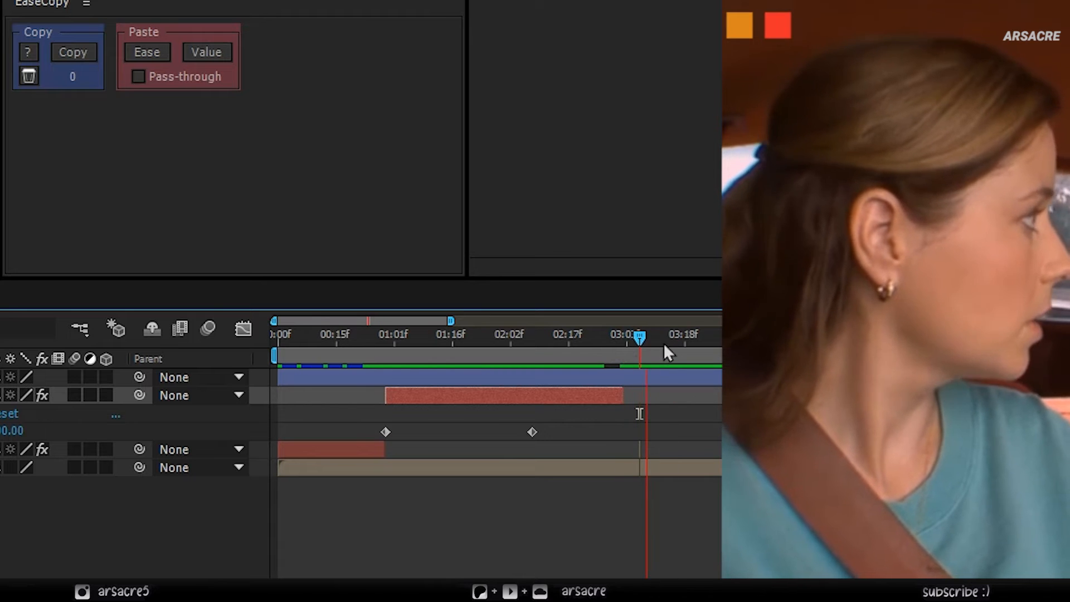
pyautogui.press('ctrl+d')
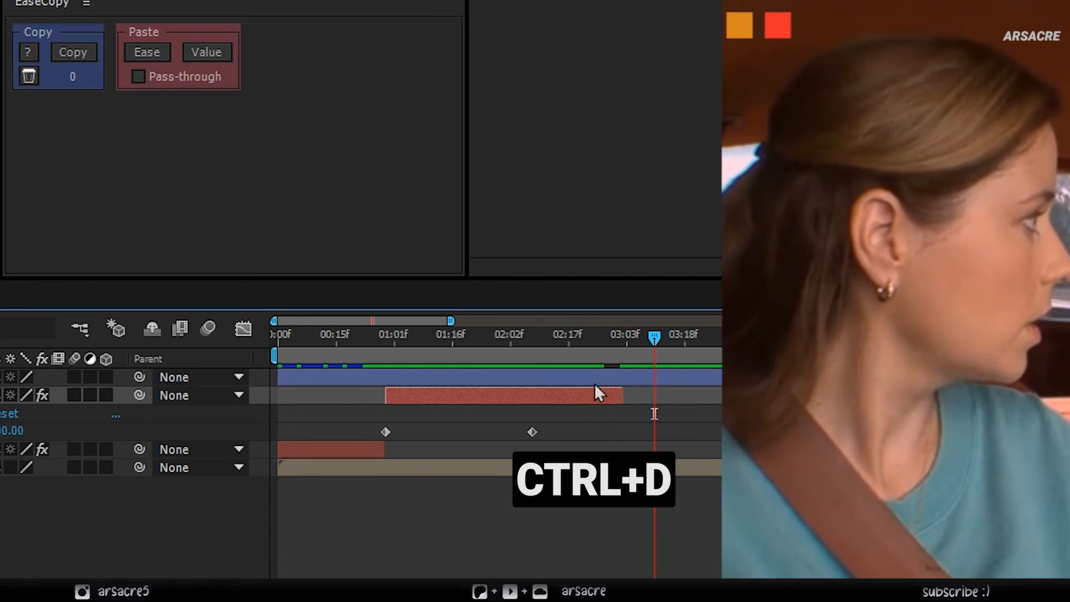
pyautogui.press('ctrl+d')
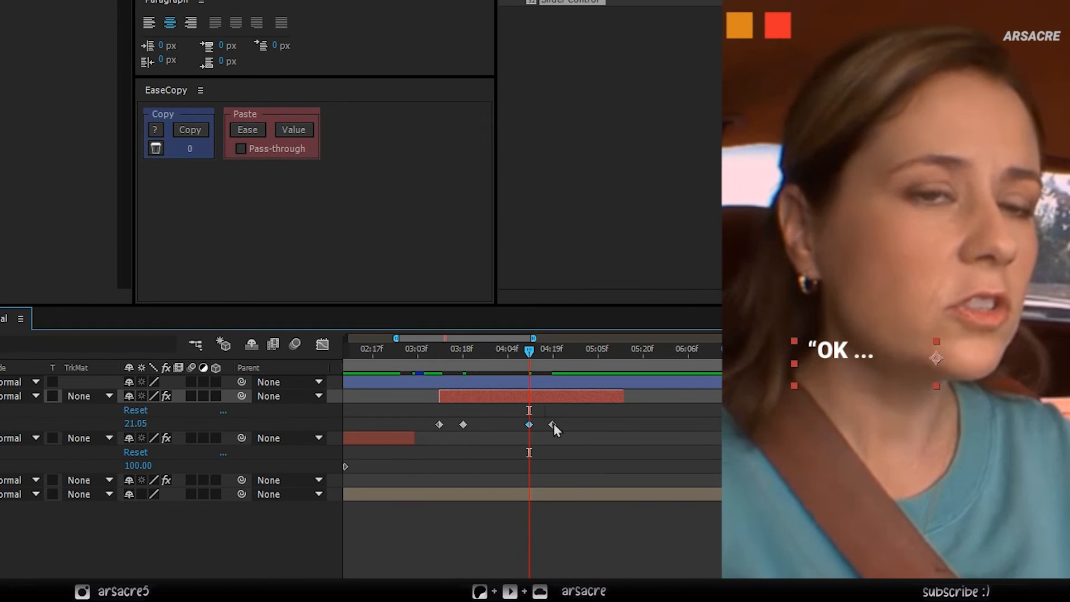
# Step: Retime a reveal keyframe and raise the Slider to reveal the next word
pyautogui.moveTo(553, 424); pyautogui.dragTo(627, 425)
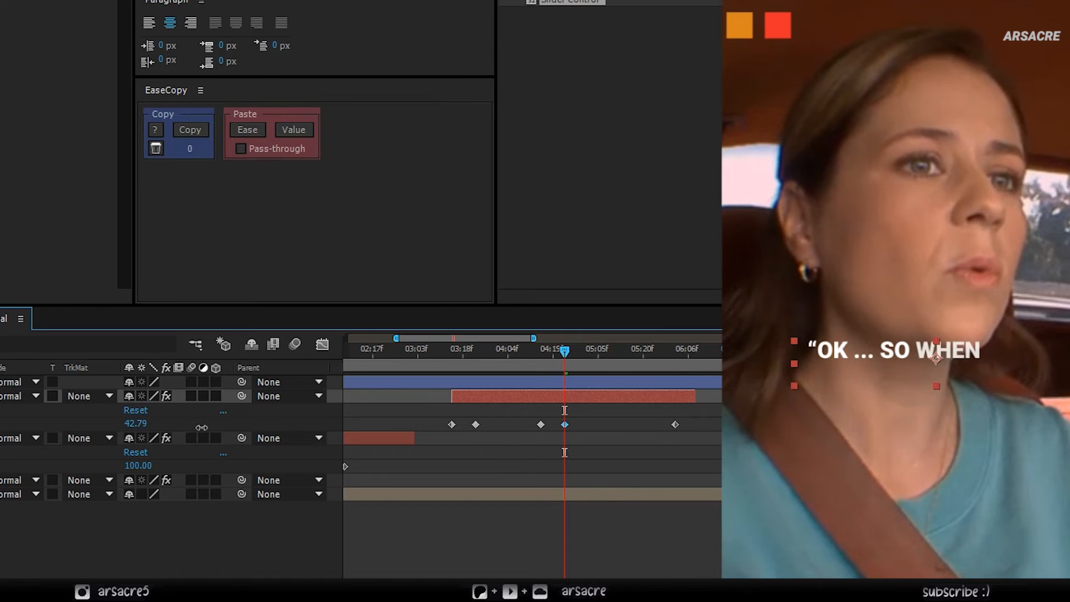
pyautogui.moveTo(565, 353); pyautogui.dragTo(580, 353)
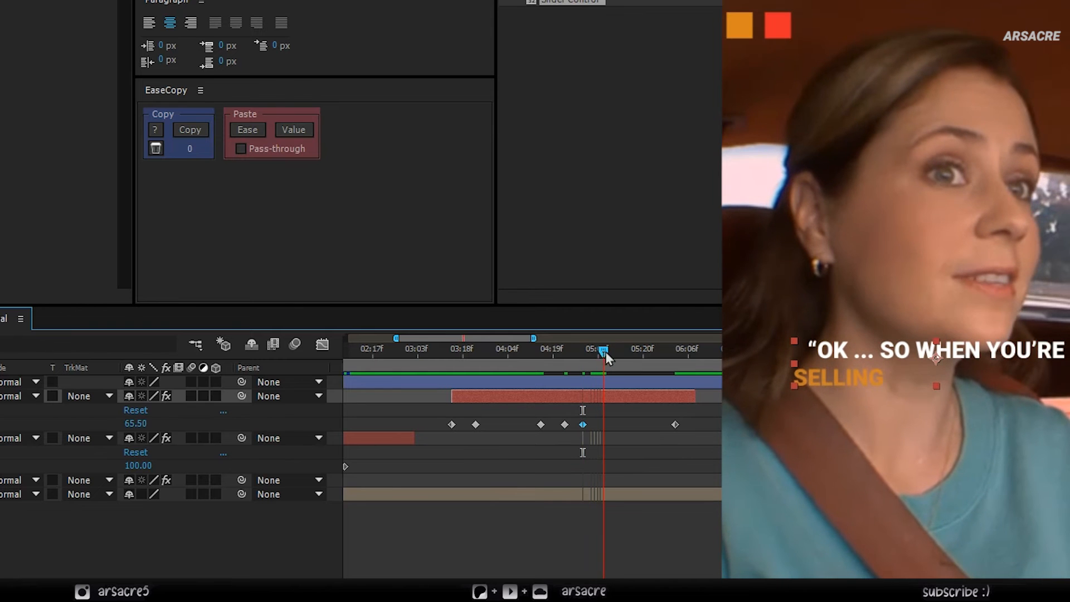
pyautogui.moveTo(605, 349); pyautogui.dragTo(553, 349)
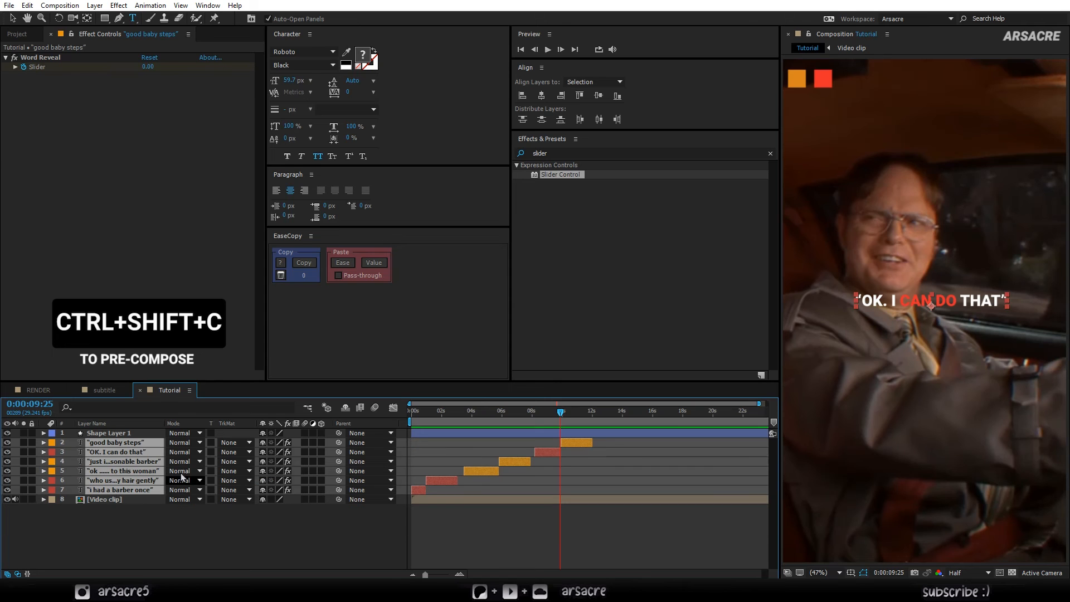
# Step: Pre-compose the six caption layers into a composition named 'subtitles (tutorial)'
pyautogui.press('ctrl+shift+c')
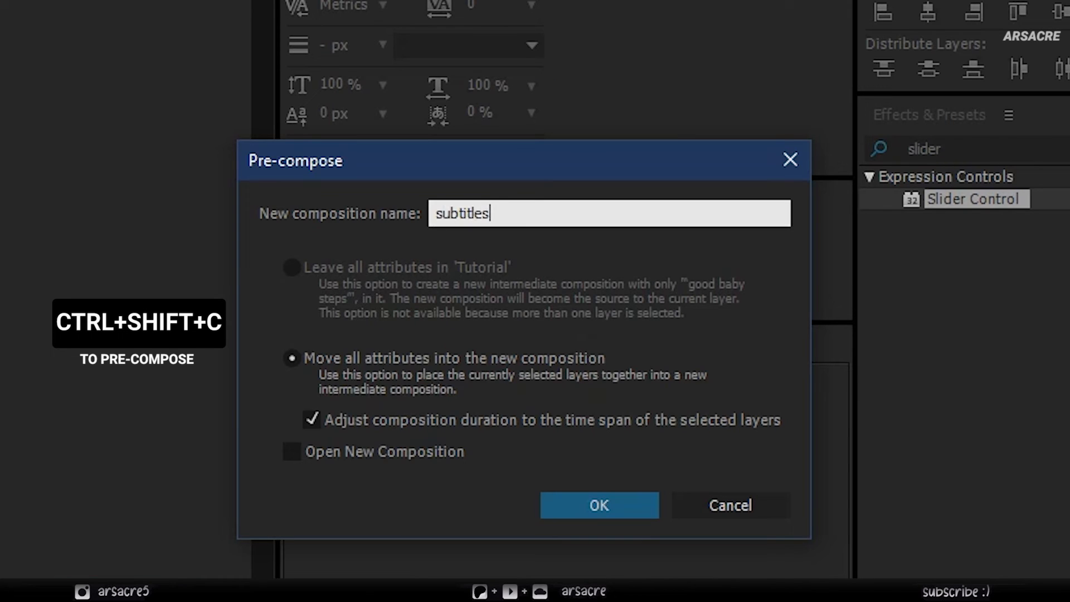
pyautogui.write('tutorial')
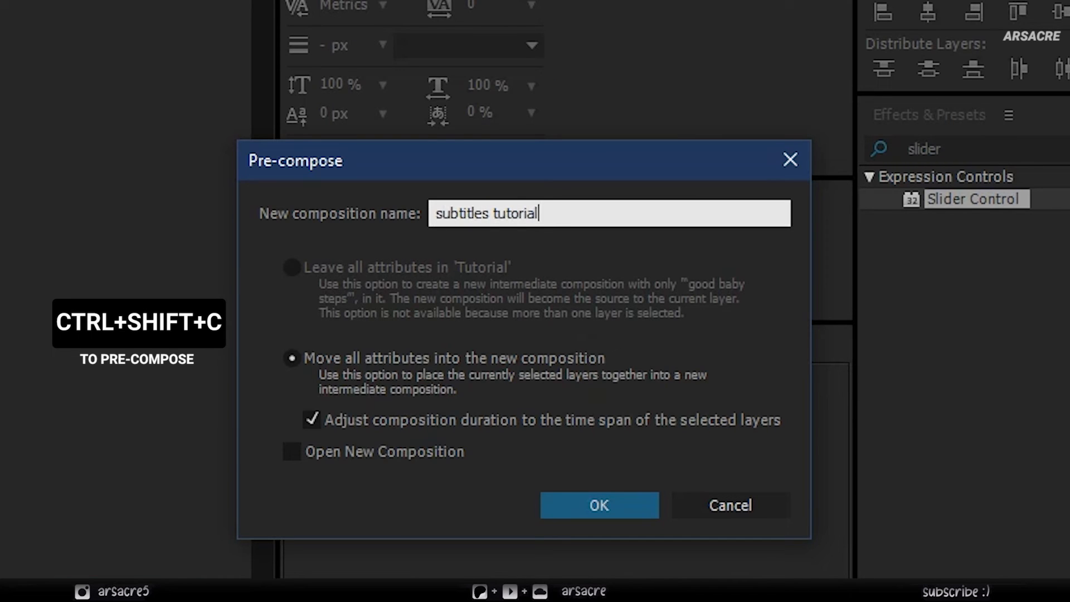
pyautogui.write('_')
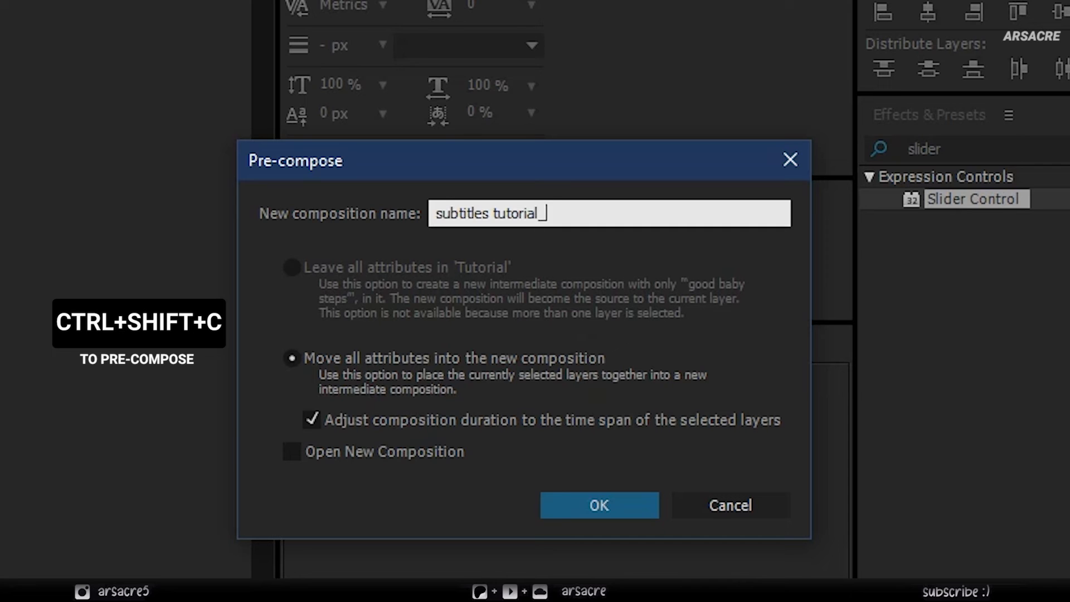
pyautogui.write(')')
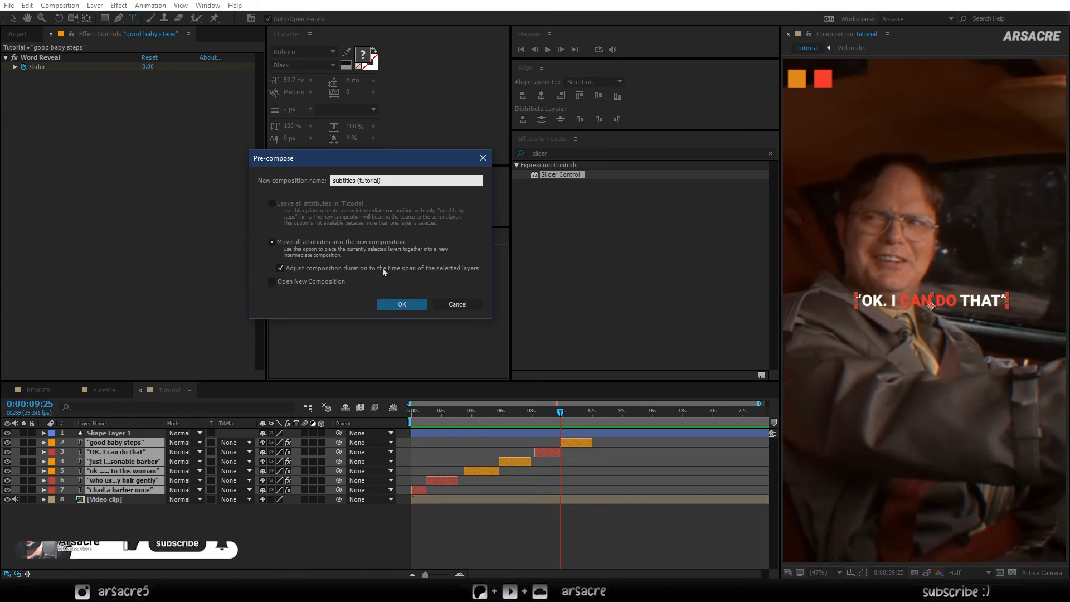
pyautogui.click(402, 303)
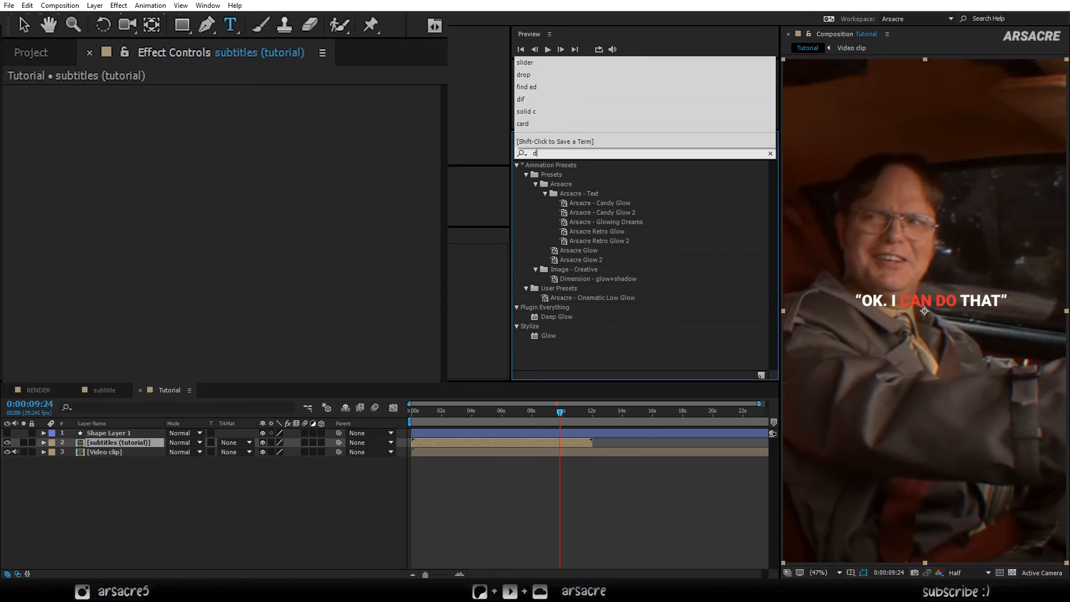
# Step: Apply Drop Shadow and two Glows, collapse their settings, and widen Glow 2's radius
pyautogui.write('drop s')
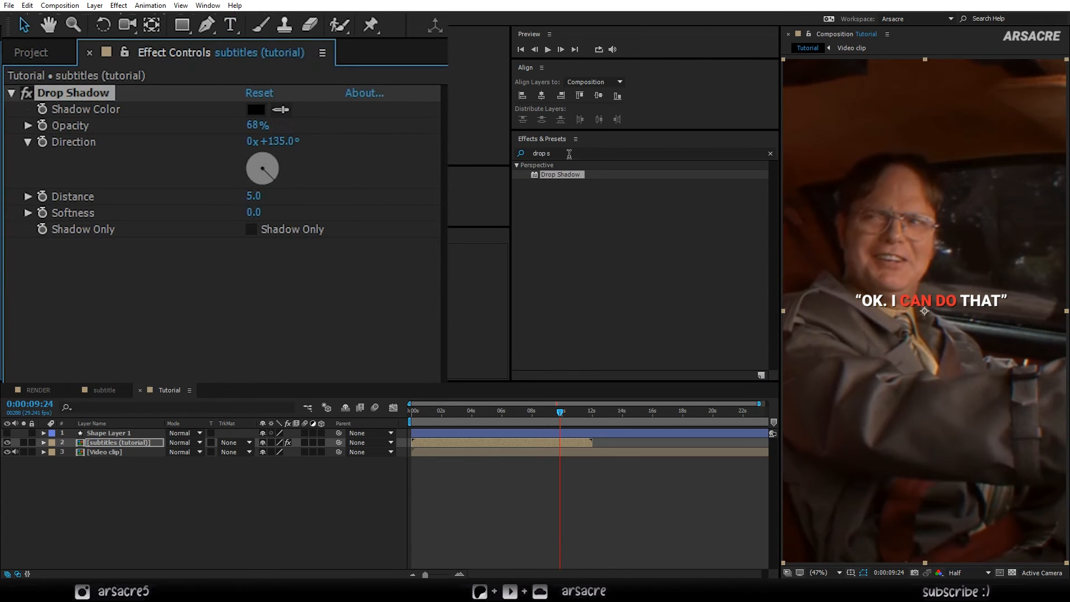
pyautogui.write('glow')
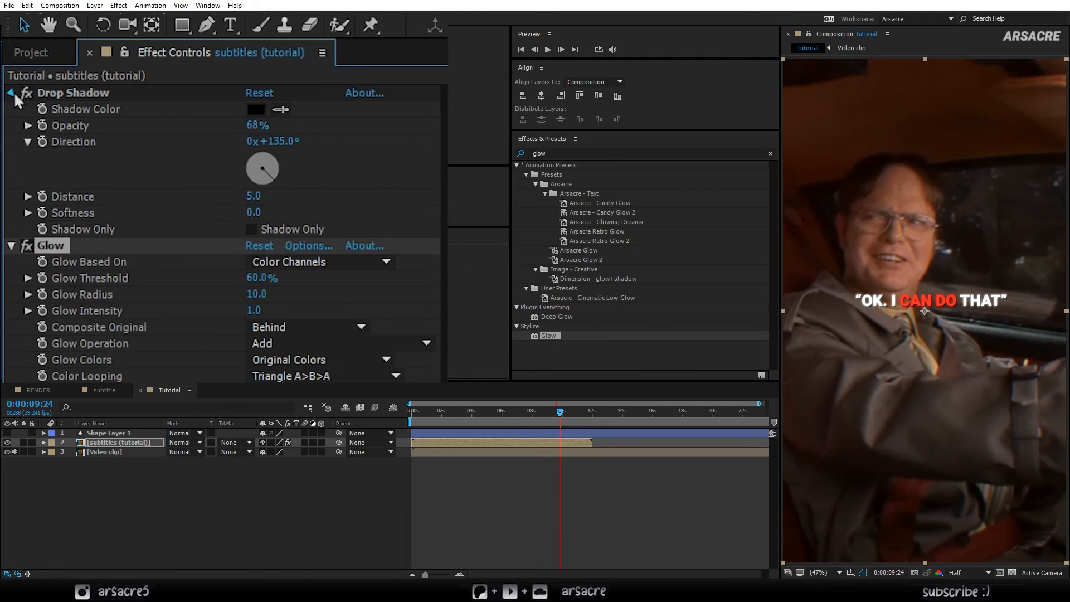
pyautogui.click(12, 93)
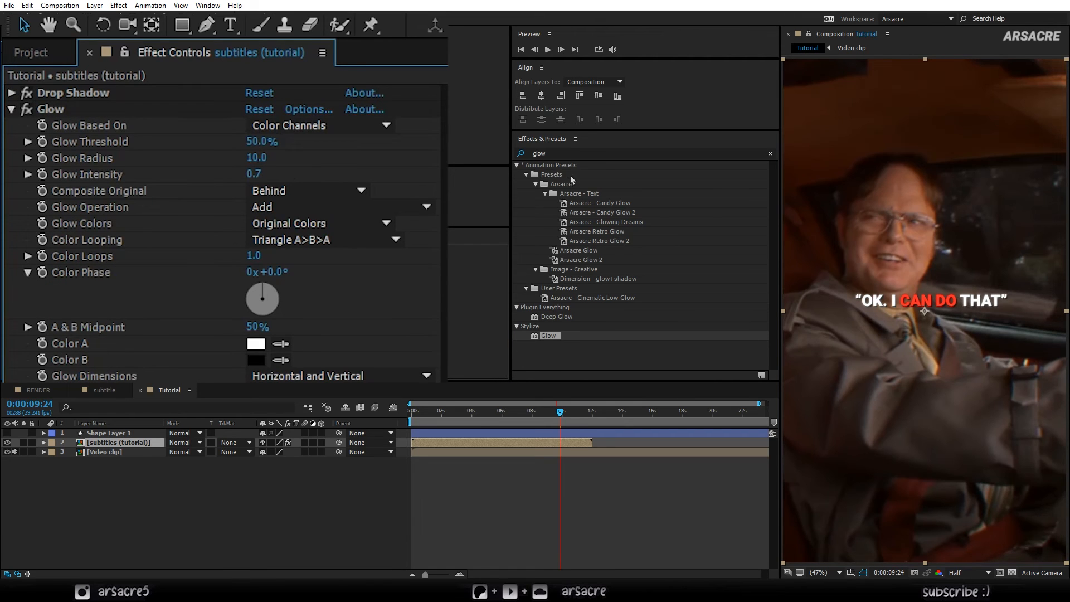
pyautogui.click(12, 109)
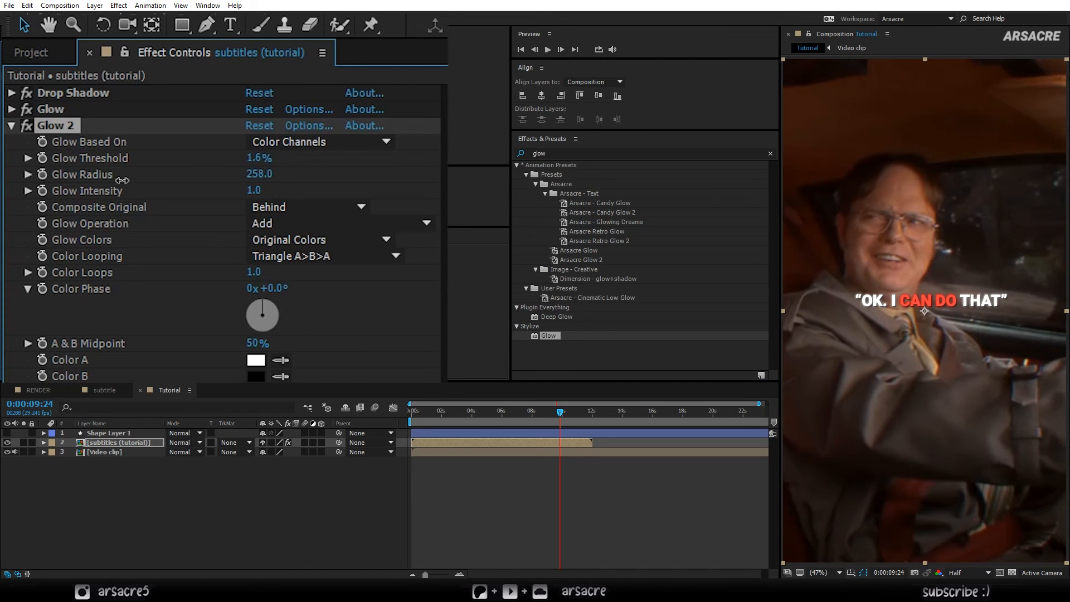
pyautogui.moveTo(262, 158); pyautogui.dragTo(286, 158)
pyautogui.write('hls')
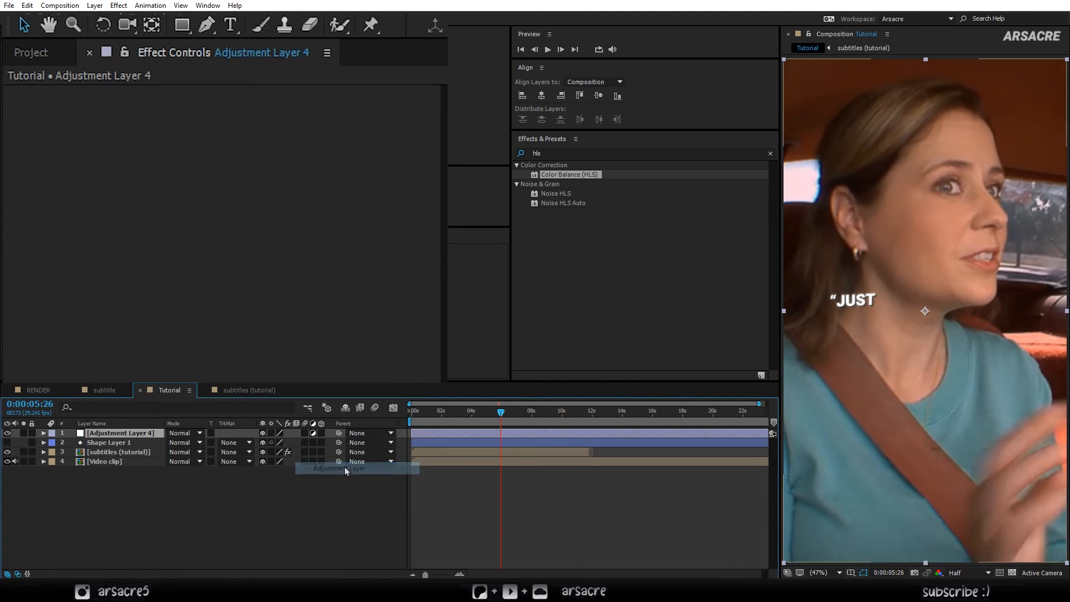
# Step: Rename the adjustment layer 'Video filter', place it above the video clip, and add Unsharp Mask
pyautogui.doubleClick(119, 433)
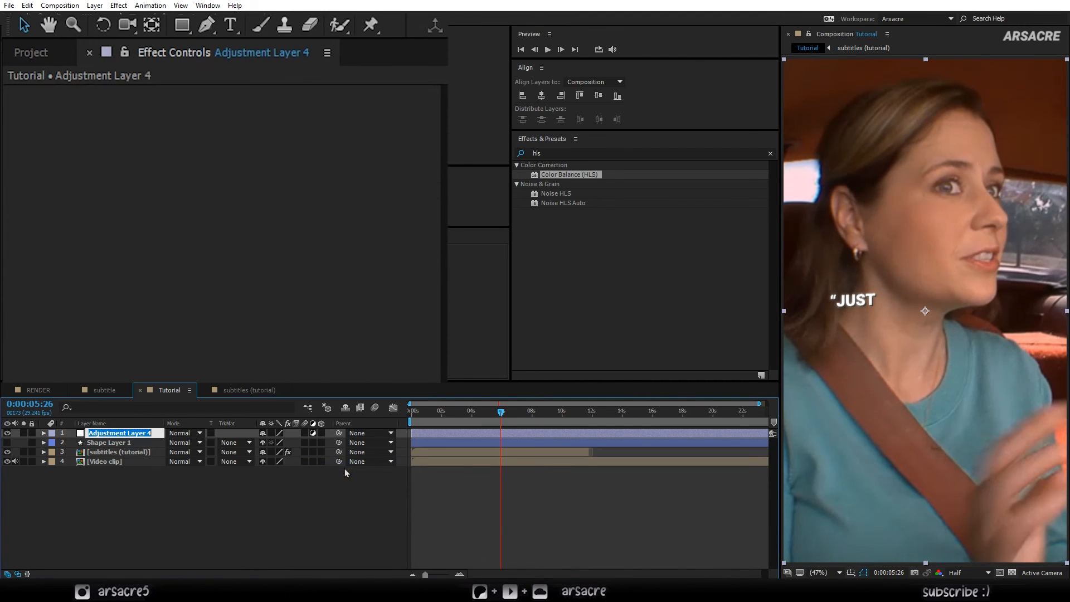
pyautogui.write('Video filt')
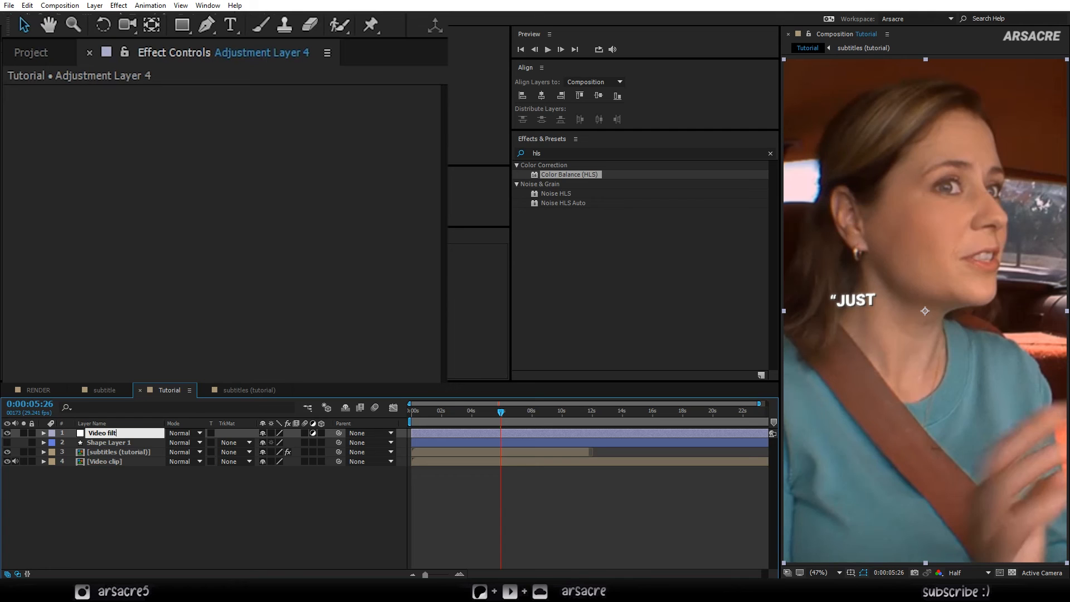
pyautogui.write('Video filter')
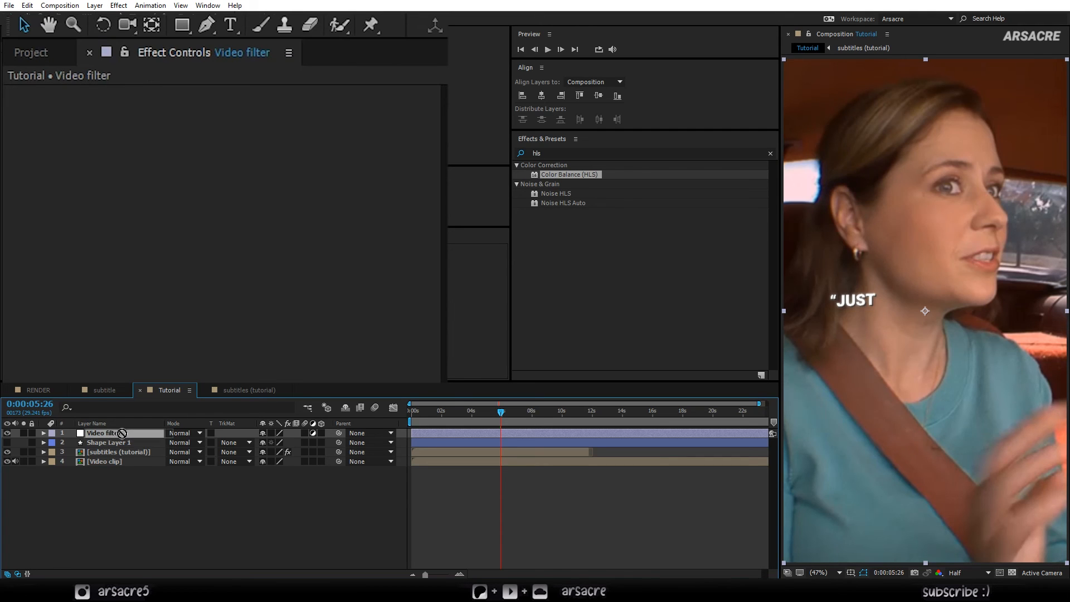
pyautogui.moveTo(105, 433); pyautogui.dragTo(106, 452)
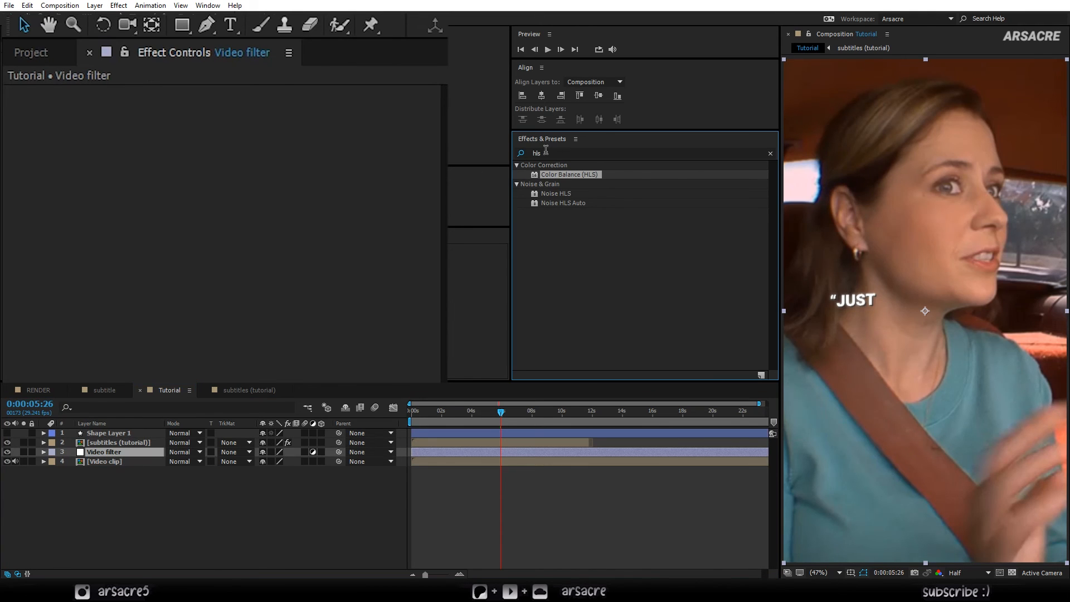
pyautogui.write('unshar')
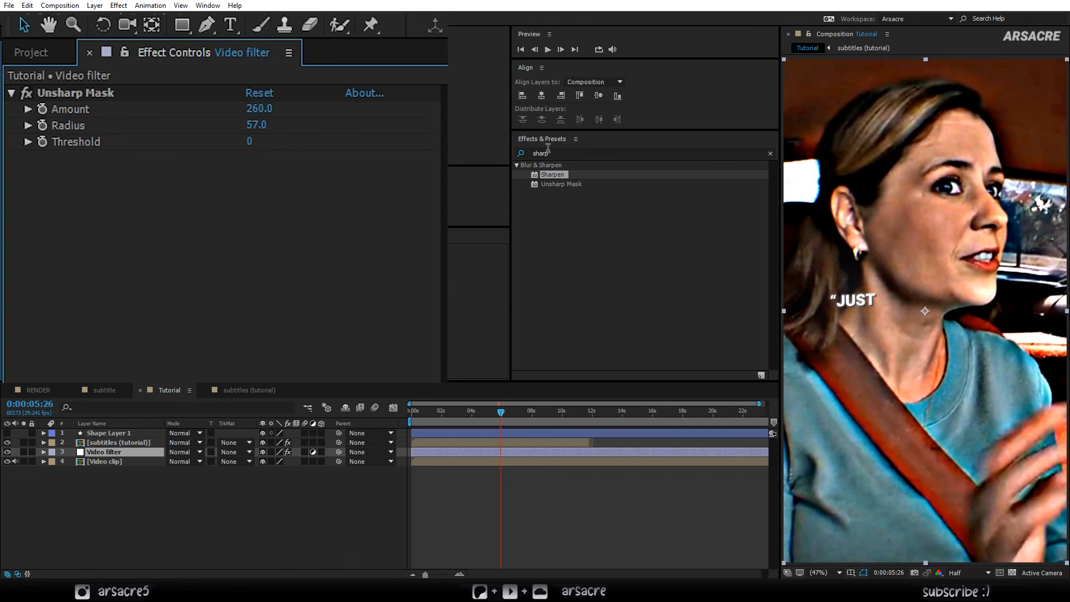
# Step: Apply Curves to Video filter, bend the RGB curve into an S, then select the Red channel
pyautogui.write('curves')
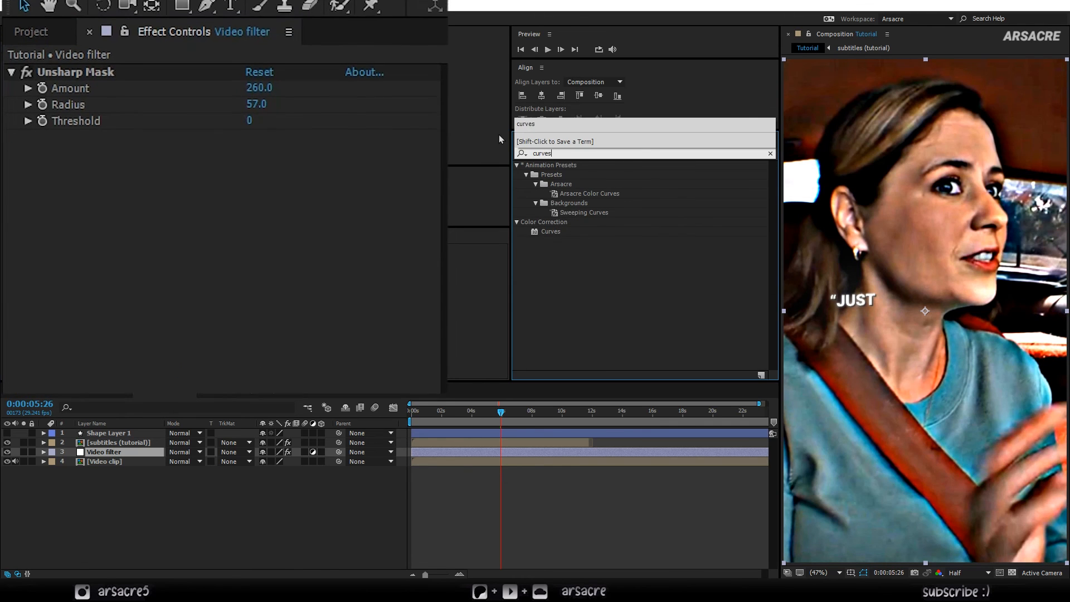
pyautogui.doubleClick(551, 231)
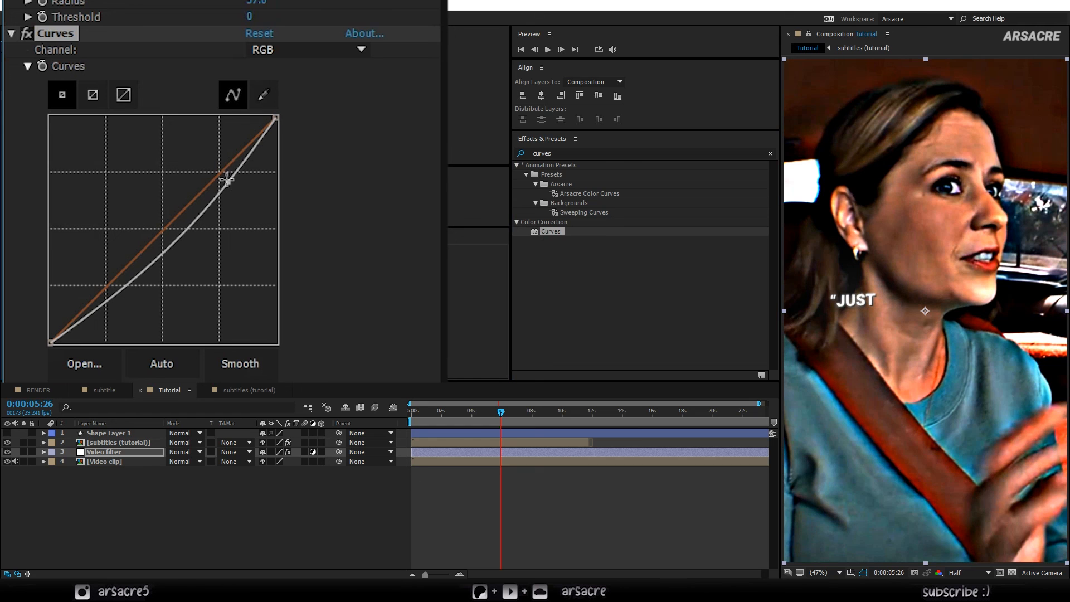
pyautogui.moveTo(228, 176); pyautogui.dragTo(212, 167)
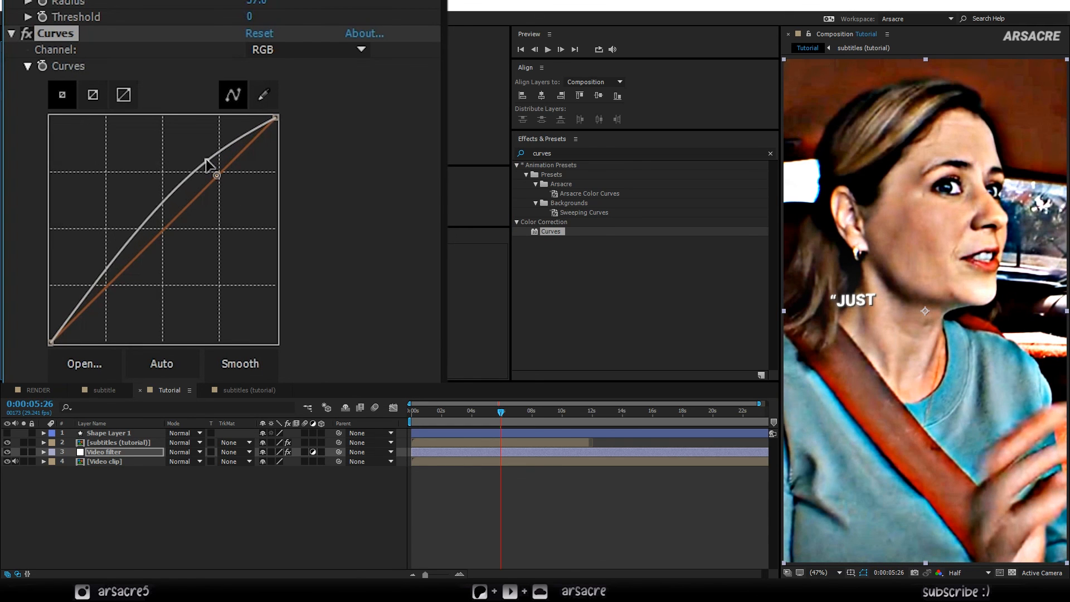
pyautogui.moveTo(212, 168); pyautogui.dragTo(112, 308)
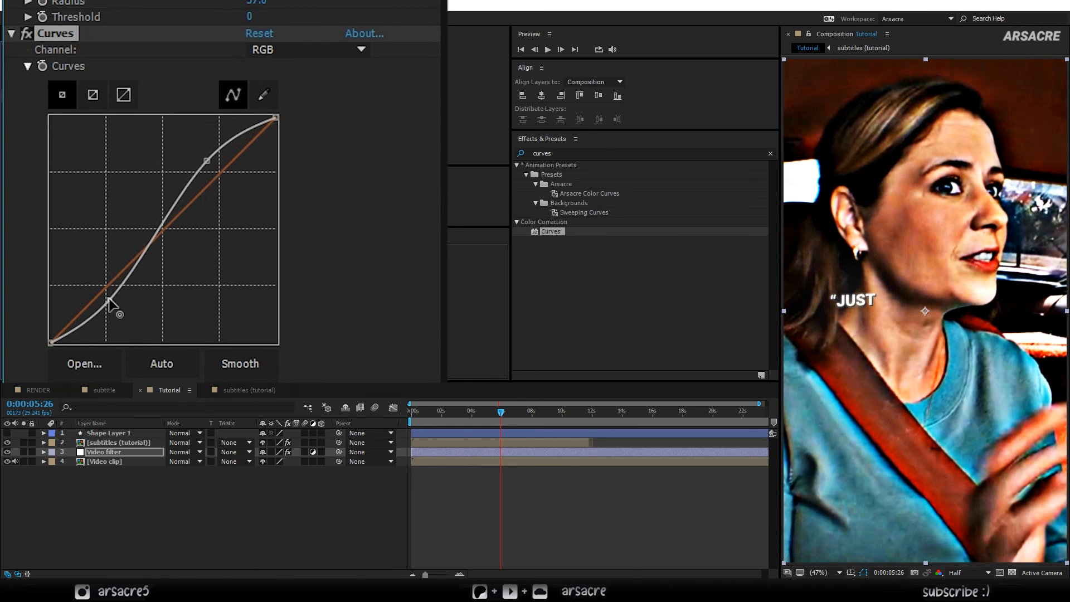
pyautogui.click(306, 49)
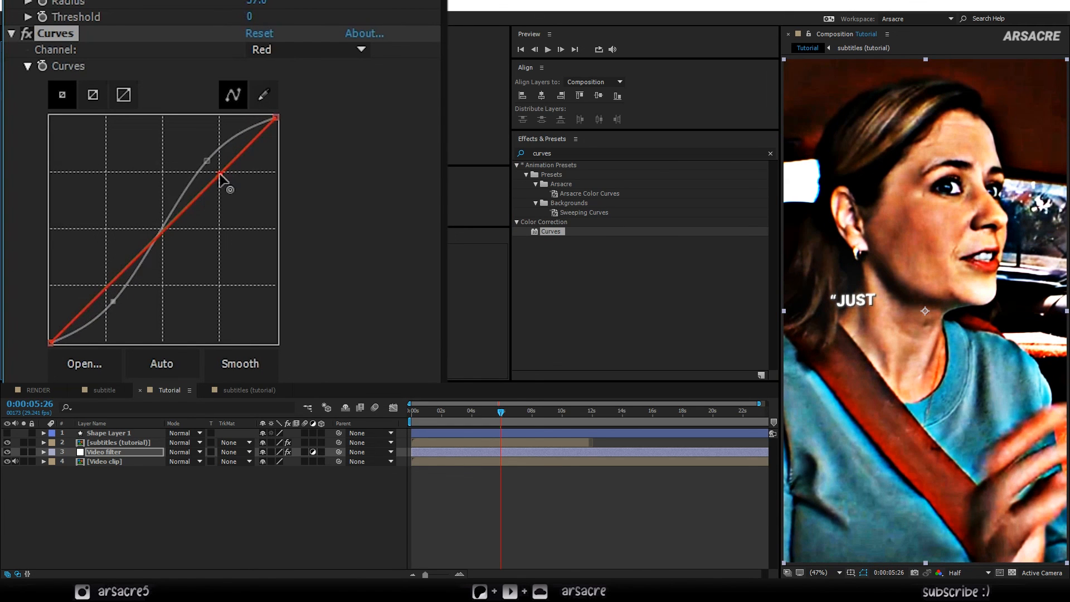